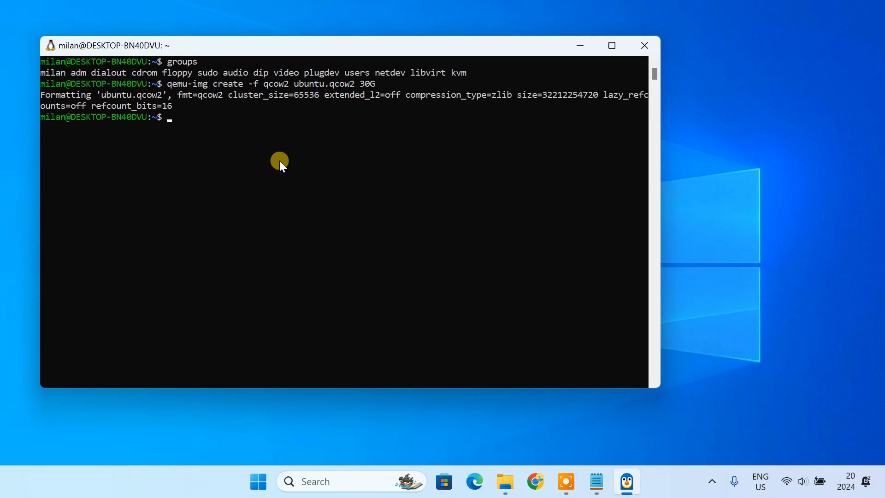
Boot the VM from the ISO, choose Try or Install Ubuntu, maximize, and keep English.
key("Return")
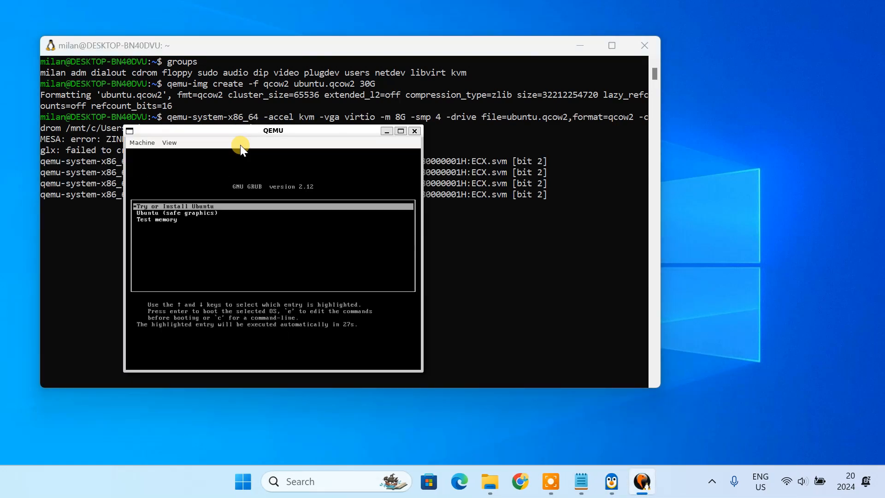
left_click_drag(273, 131, 363, 94)
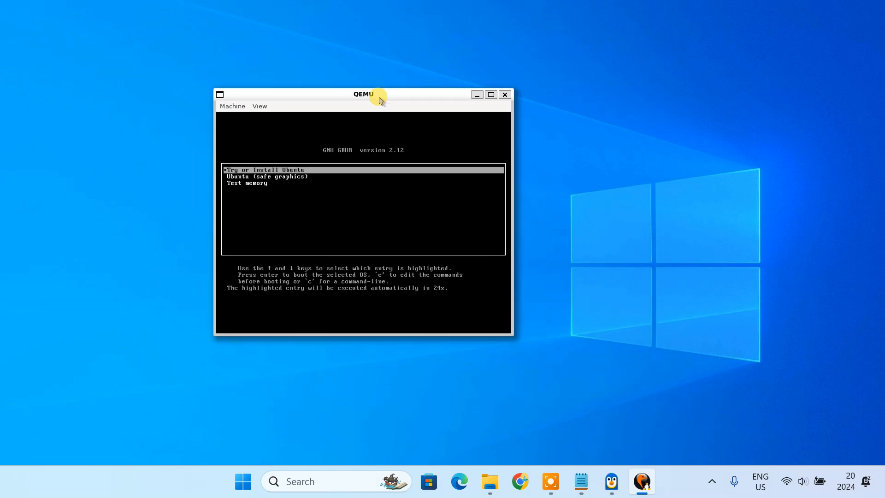
left_click(318, 192)
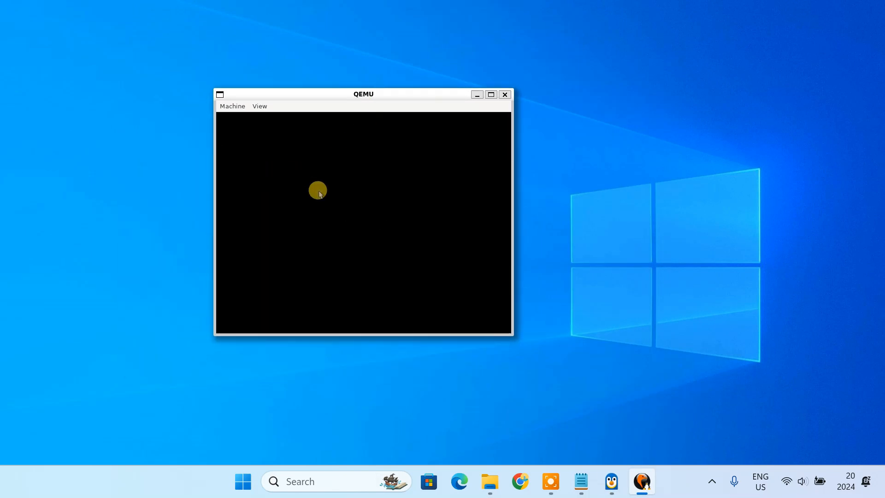
left_click(490, 94)
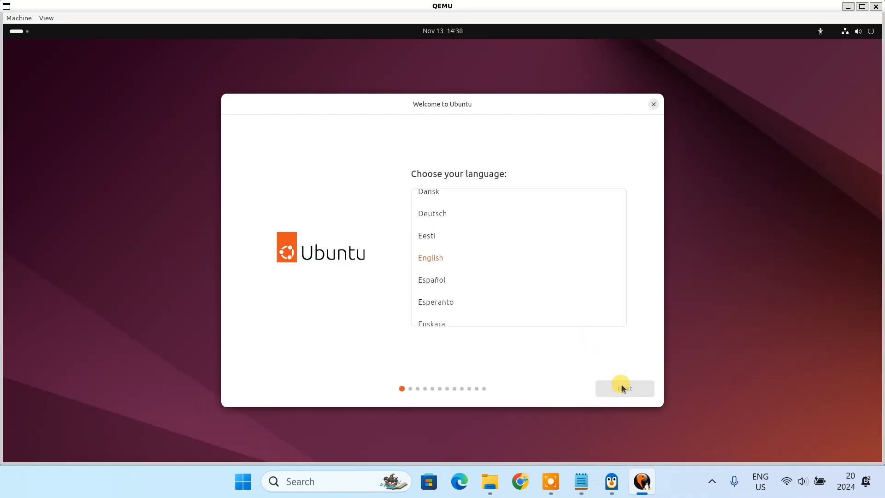
left_click(624, 388)
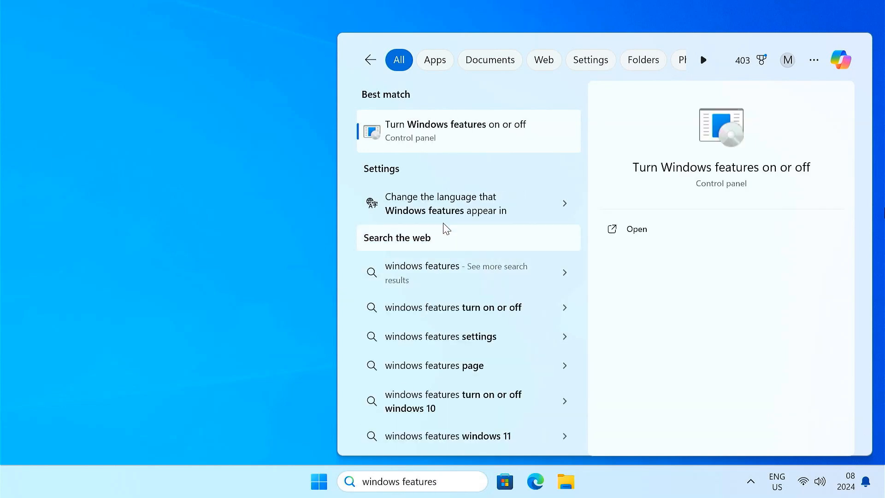
Enable Hyper-V, Virtual Machine Platform and Windows Subsystem for Linux, then restart the PC.
left_click(637, 229)
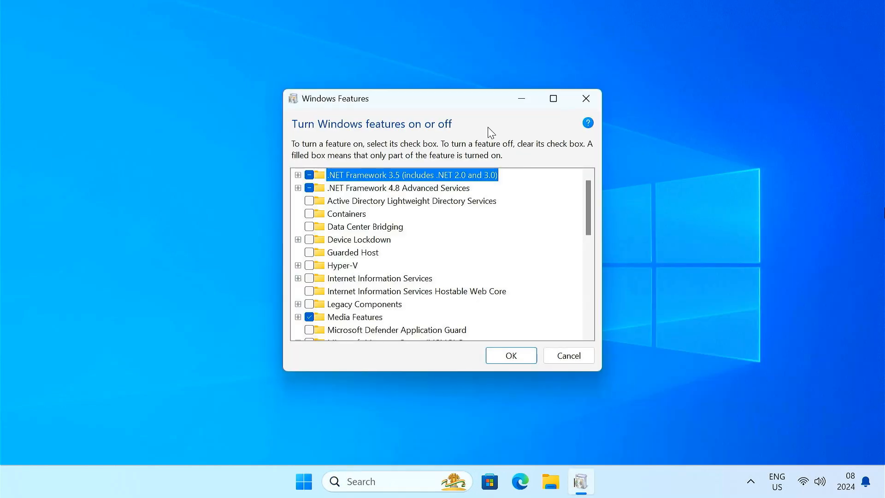
mouse_move(341, 266)
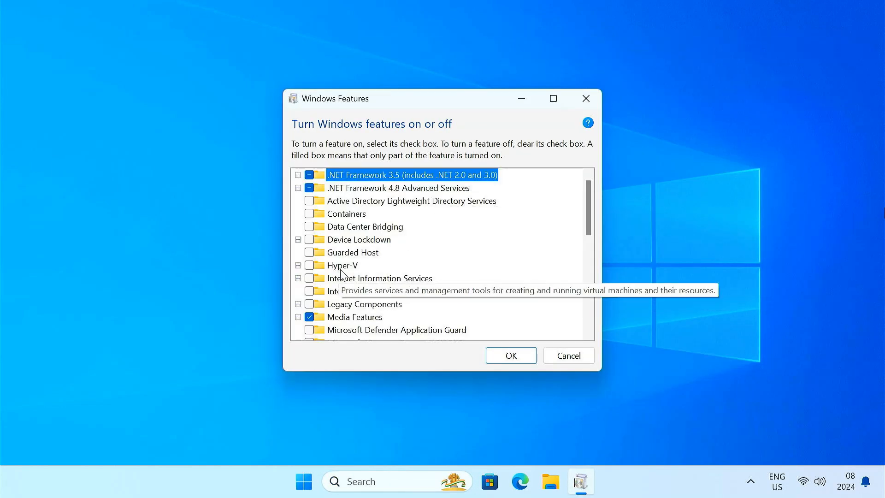
left_click(309, 266)
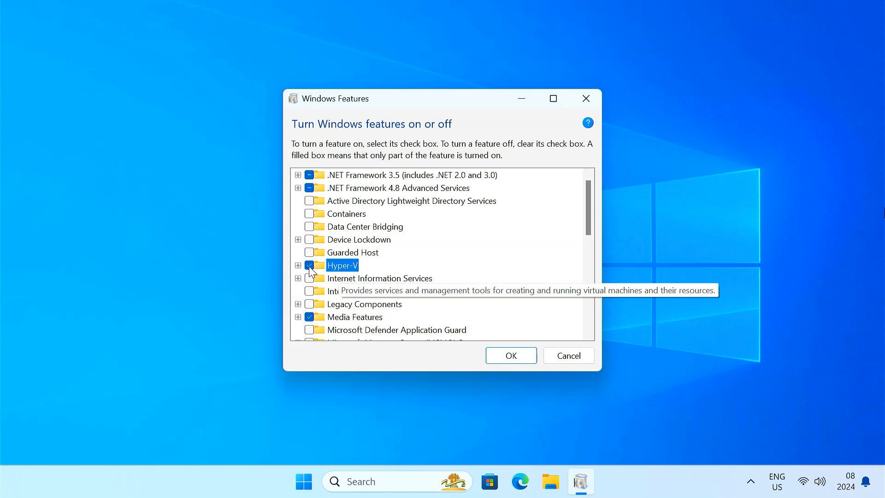
scroll("down", 3)
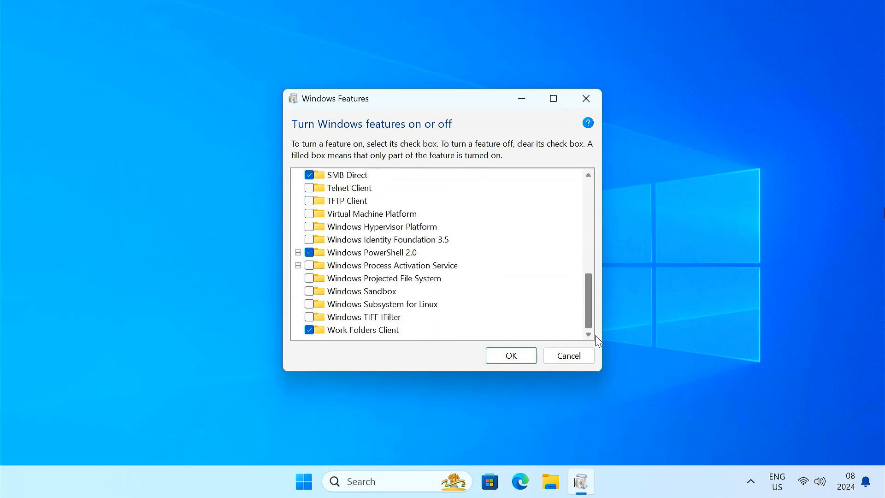
left_click(310, 213)
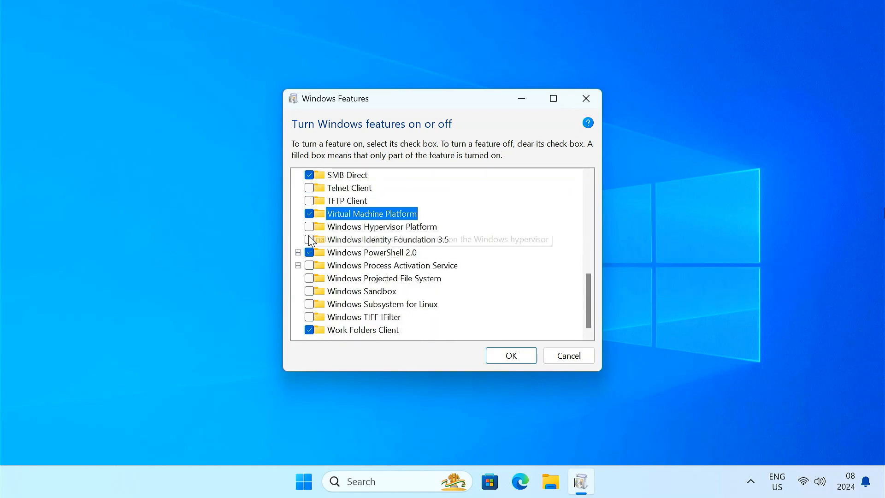
left_click(310, 304)
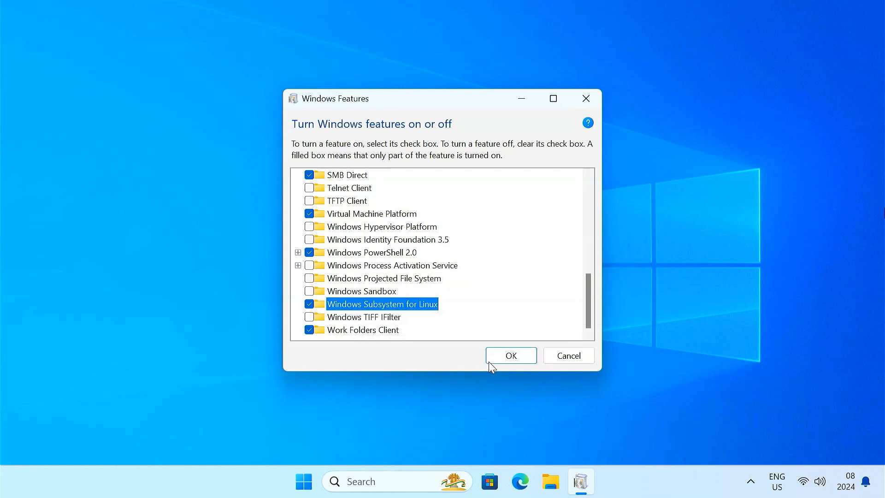
left_click(510, 355)
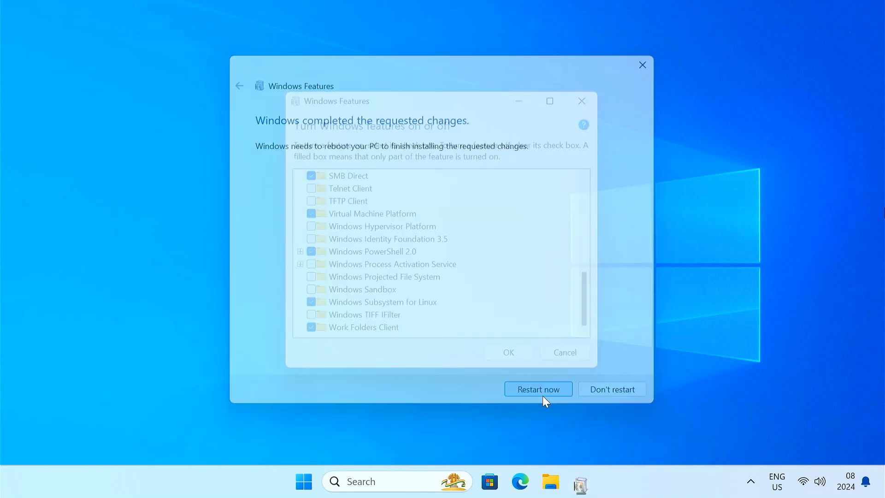
left_click(538, 389)
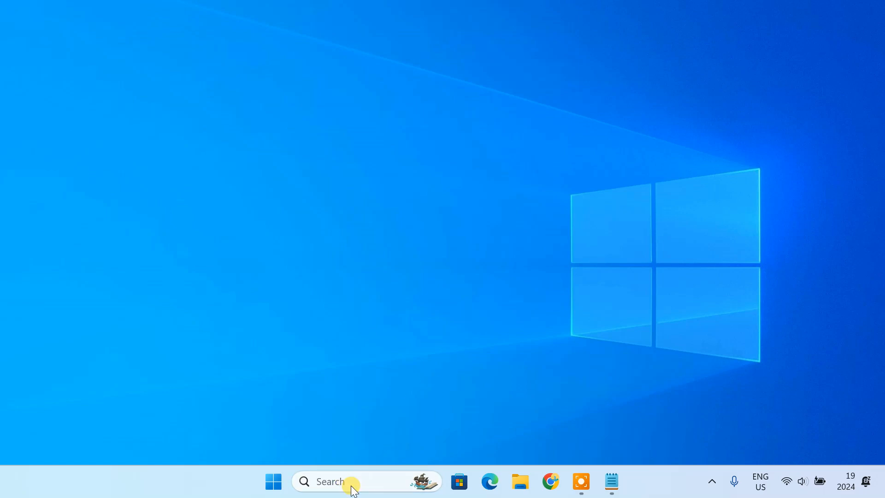
Launch PowerShell as administrator and glance at the QEMU notes in Notepad.
type("powershell")
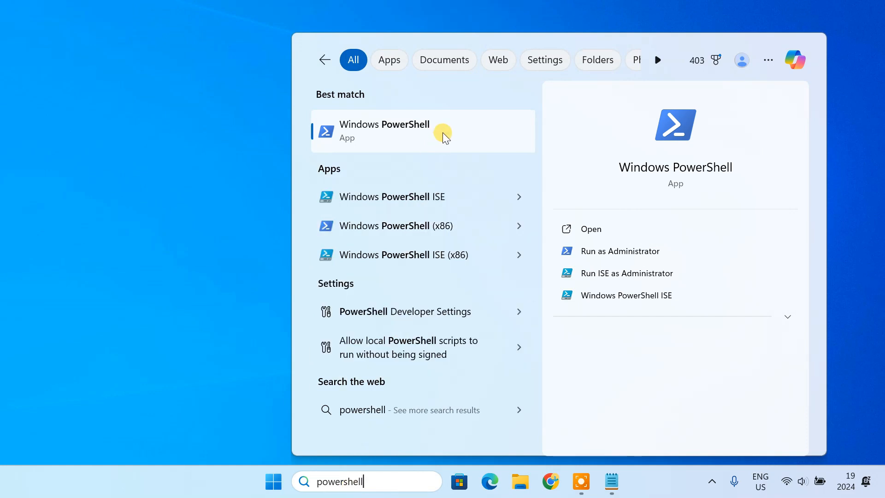
left_click(619, 251)
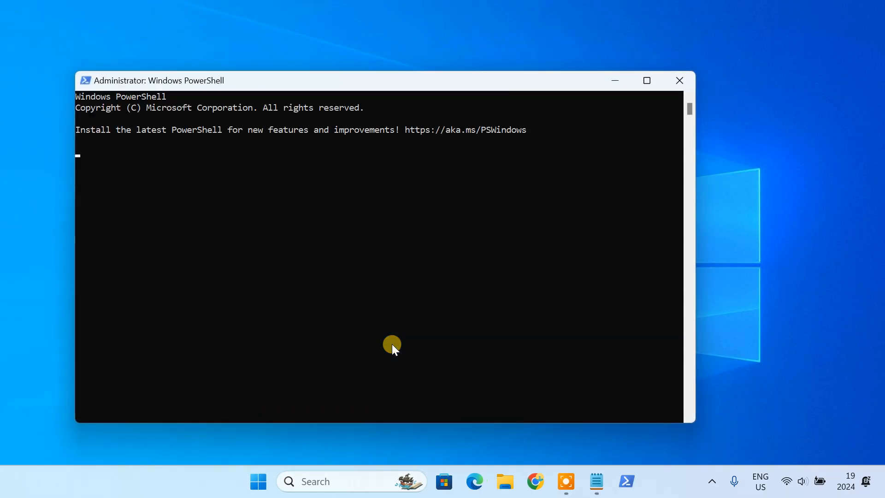
left_click(596, 481)
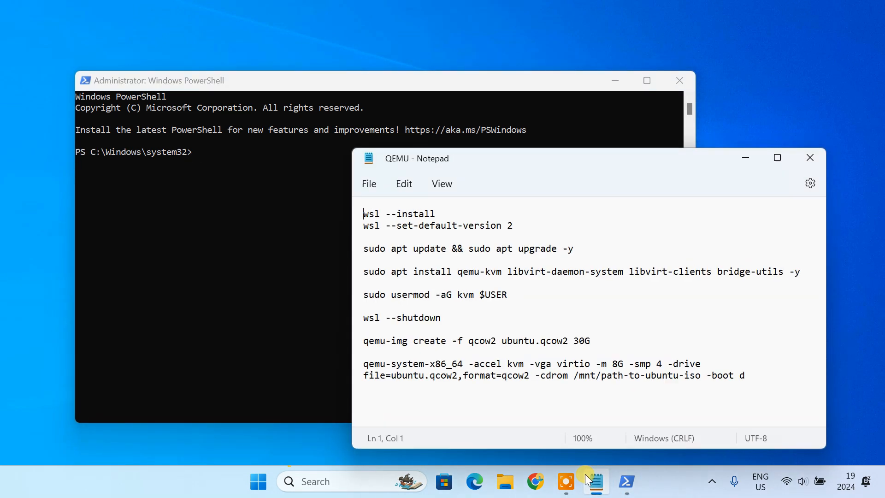
double_click(398, 214)
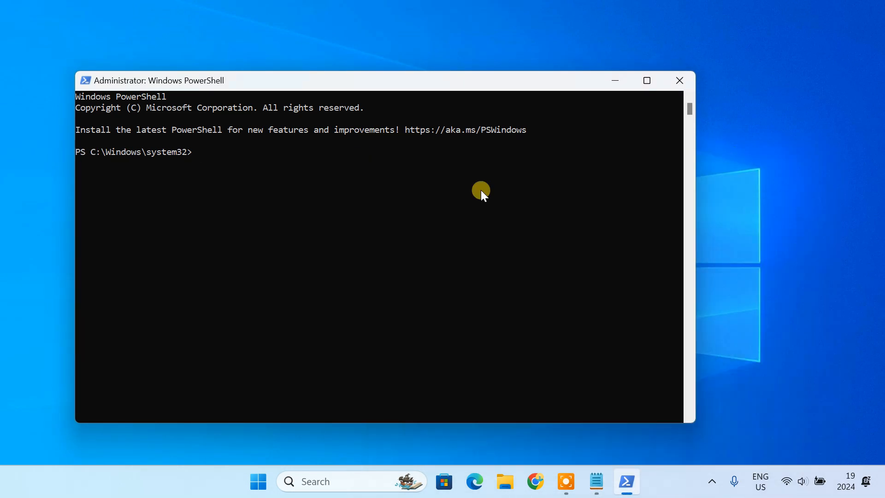
Install WSL with wsl --install and create the Ubuntu user 'milan'.
type("wsl --install")
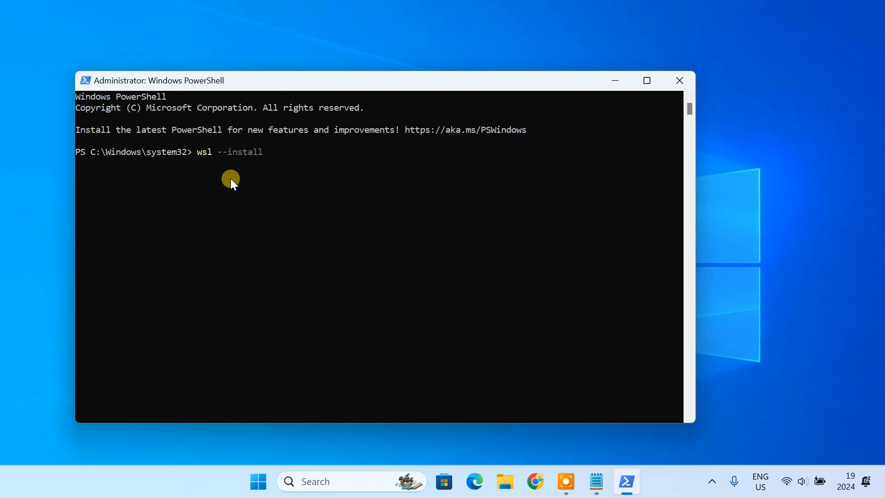
key("Return")
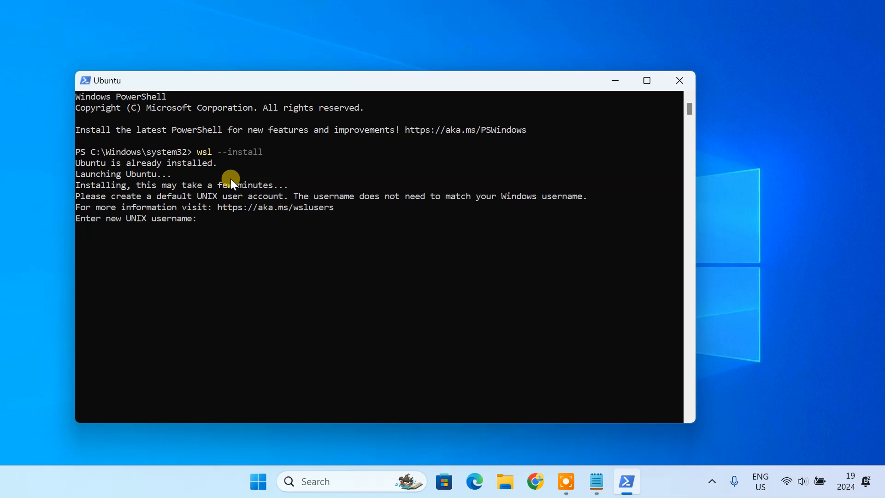
mouse_move(238, 237)
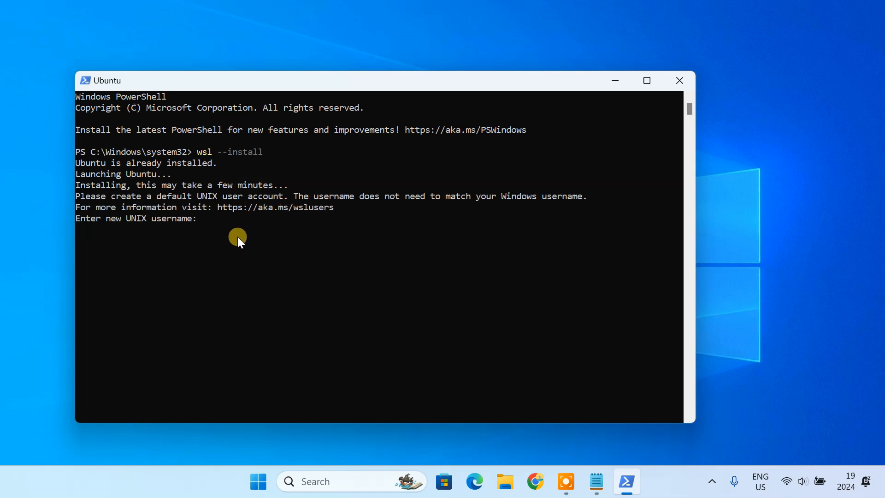
type("milan")
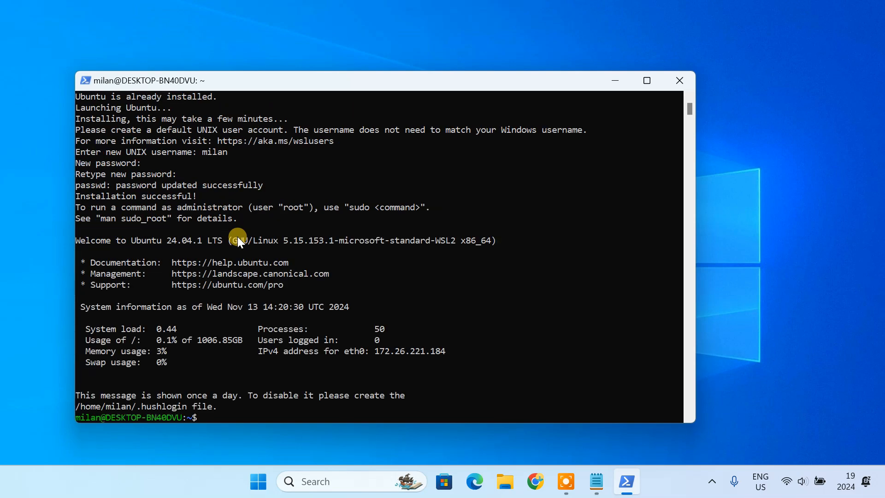
Exit the Ubuntu shell back to PowerShell and pull up the command notes.
type("e")
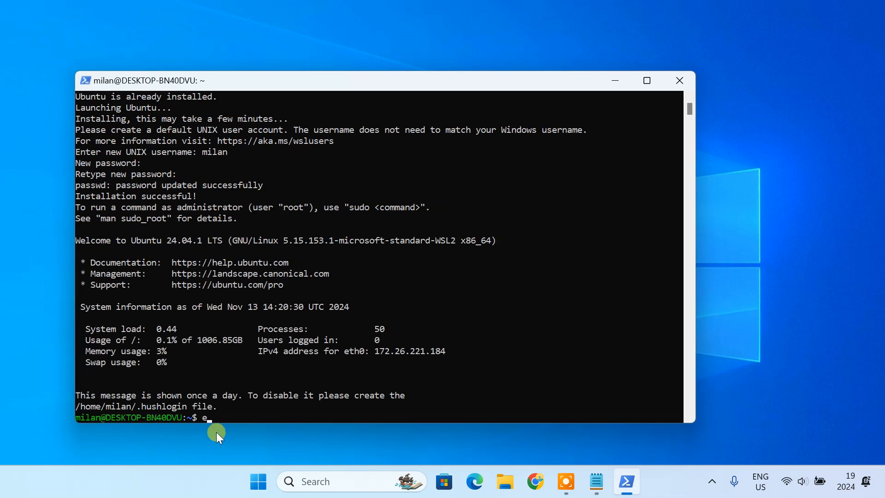
type("xit")
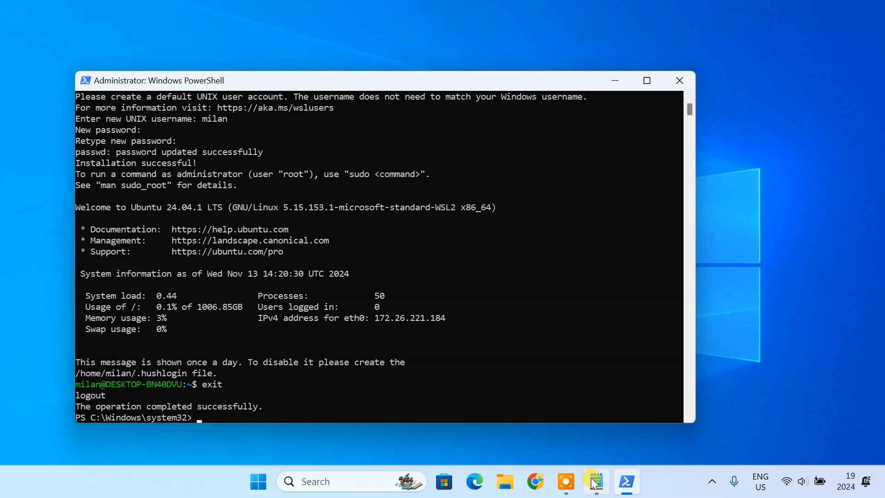
left_click(595, 481)
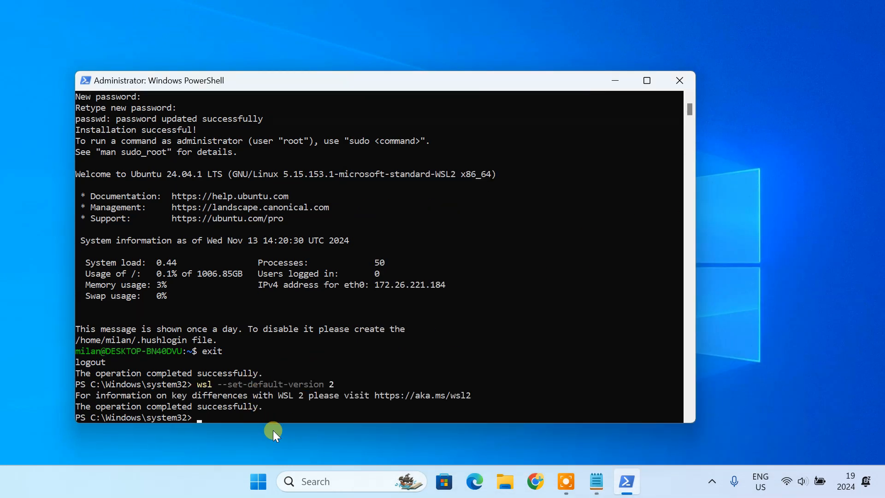
mouse_move(622, 108)
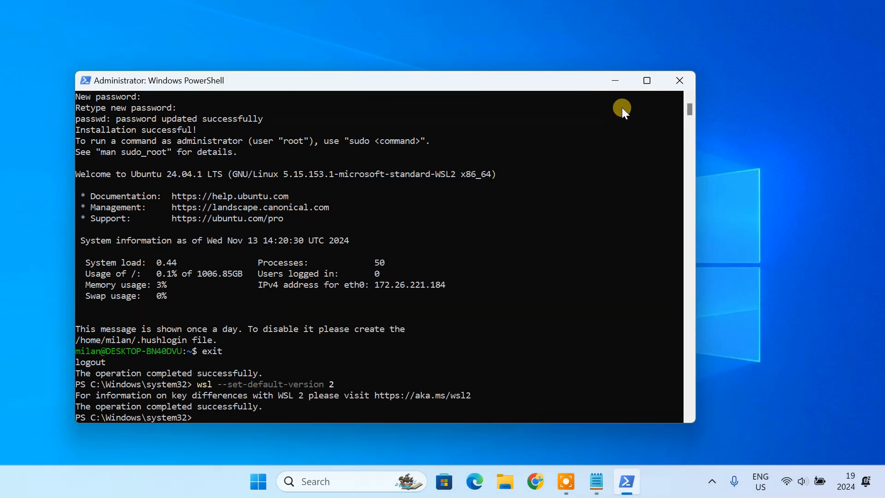
Minimize PowerShell and search Windows for the WSL app.
left_click(680, 80)
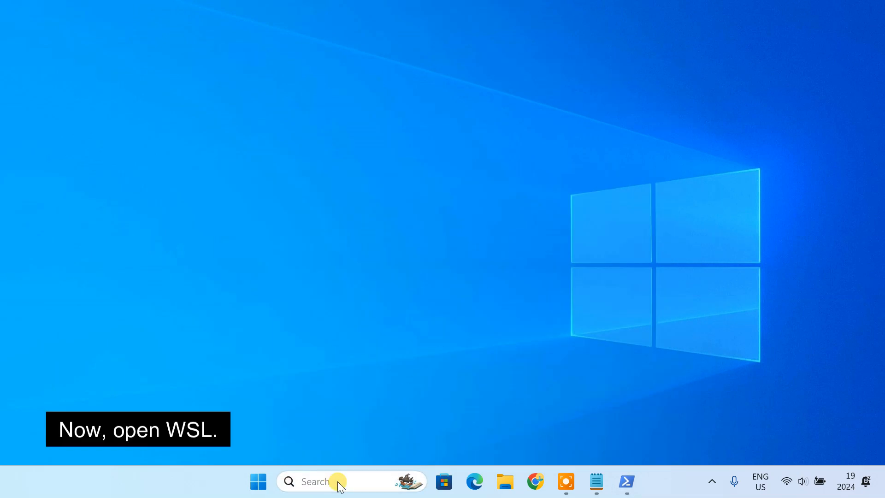
type("wsl")
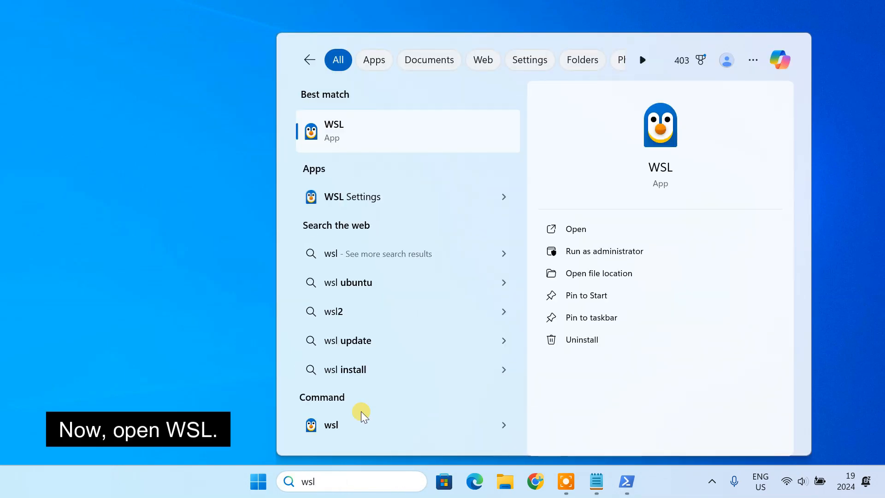
mouse_move(448, 152)
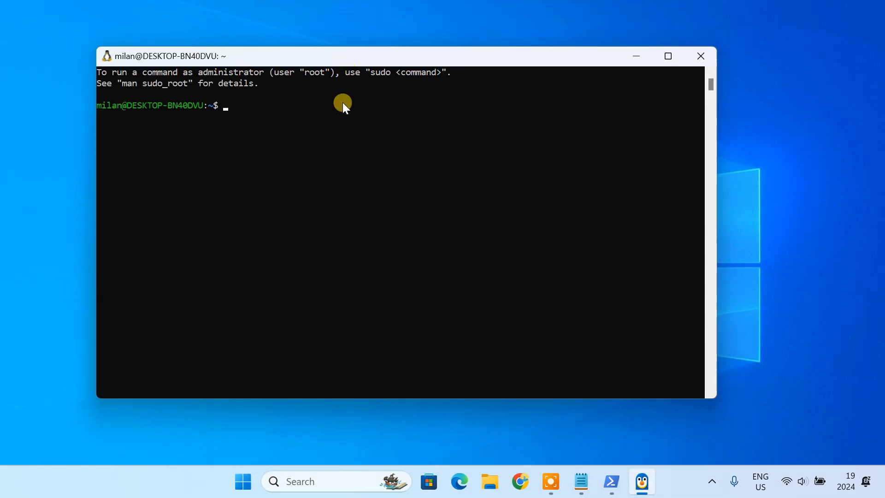
mouse_move(579, 481)
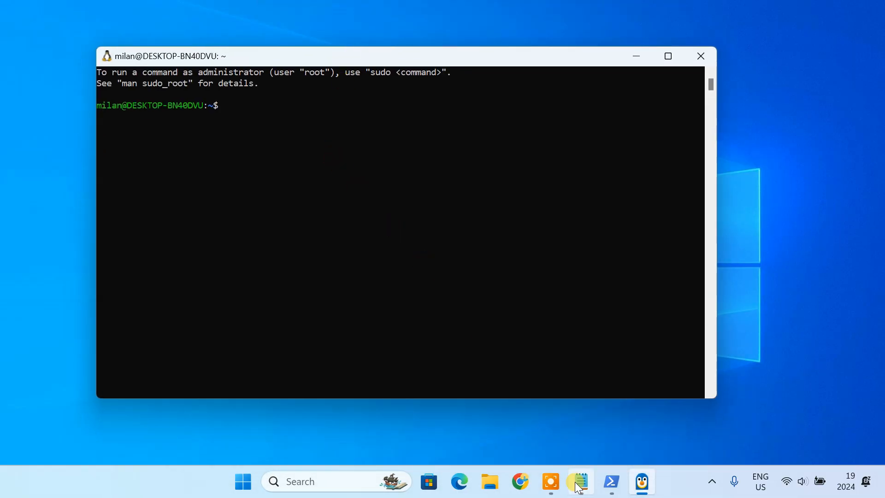
Upgrade Ubuntu packages and install qemu-kvm, libvirt-daemon-system, libvirt-clients and bridge-utils.
left_click(579, 481)
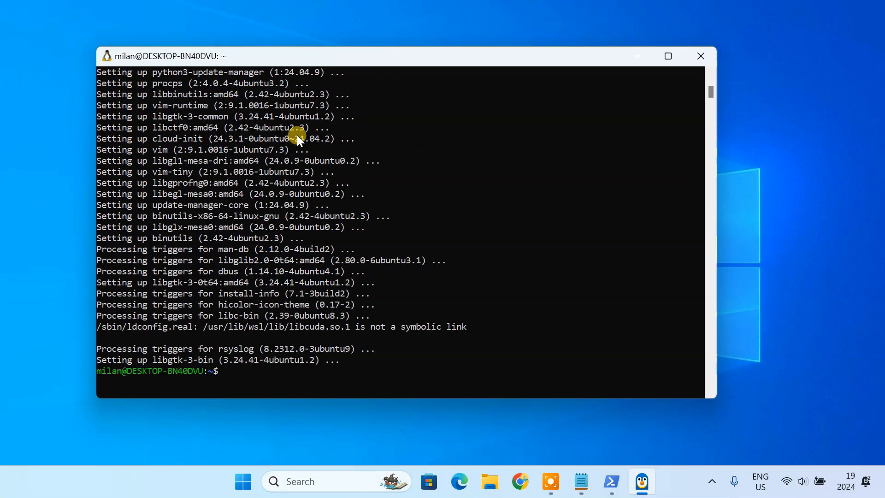
left_click(580, 481)
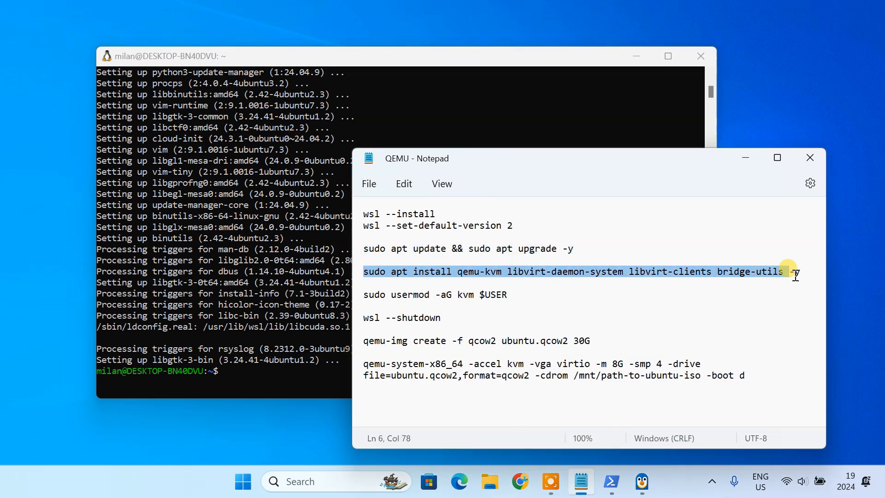
mouse_move(746, 161)
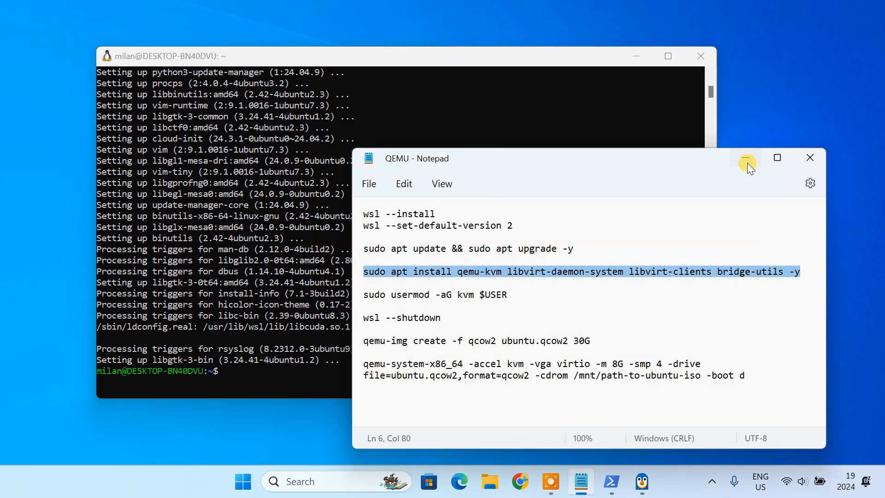
left_click(747, 157)
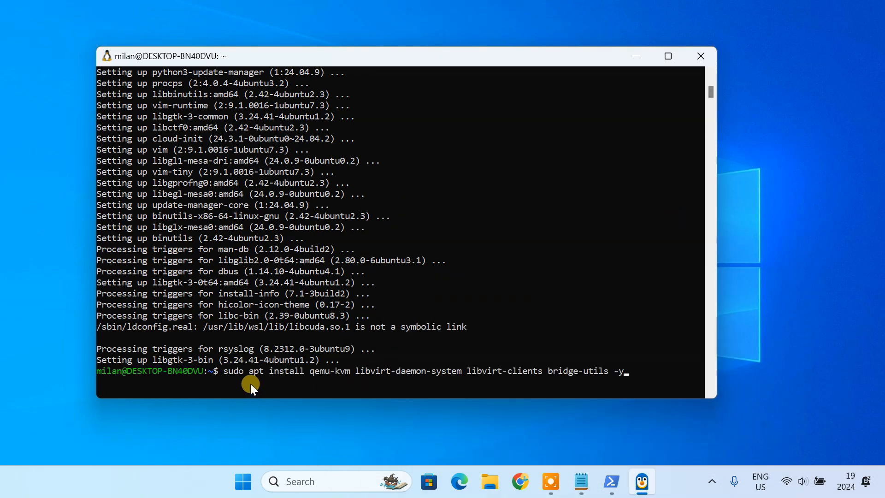
key("Return")
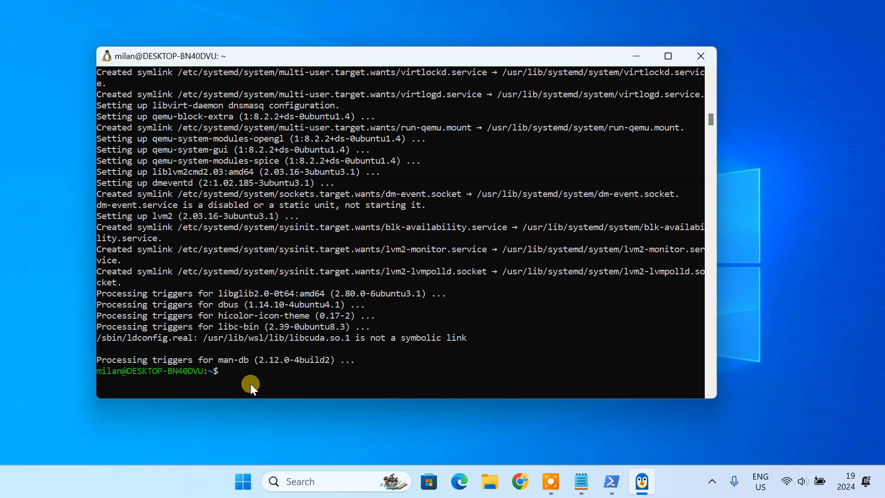
left_click(580, 481)
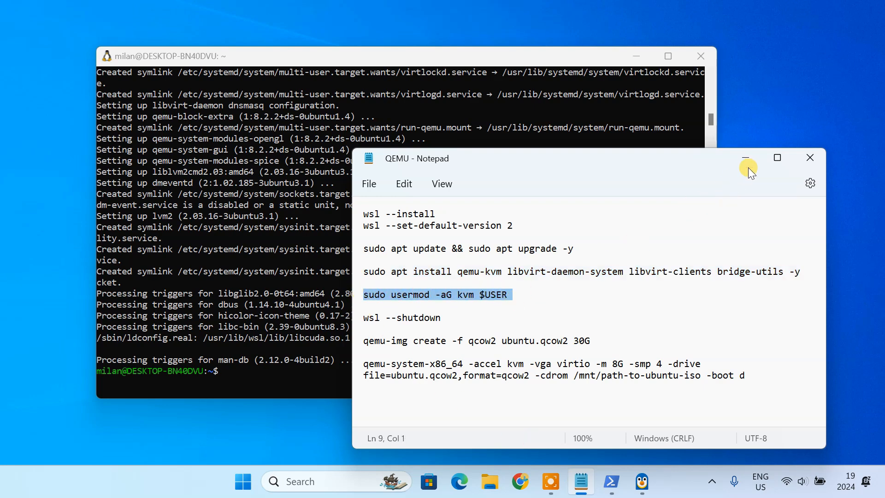
Run wsl --shutdown from the notes in the administrator PowerShell.
left_click(746, 158)
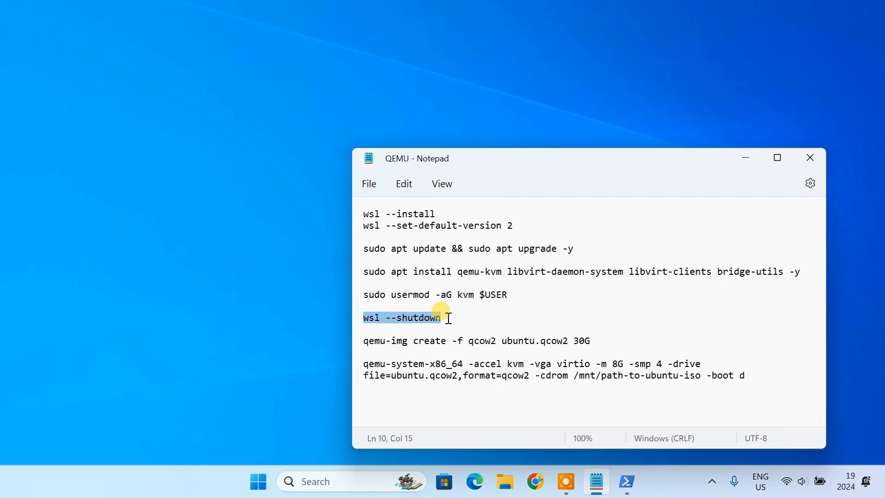
left_click(810, 158)
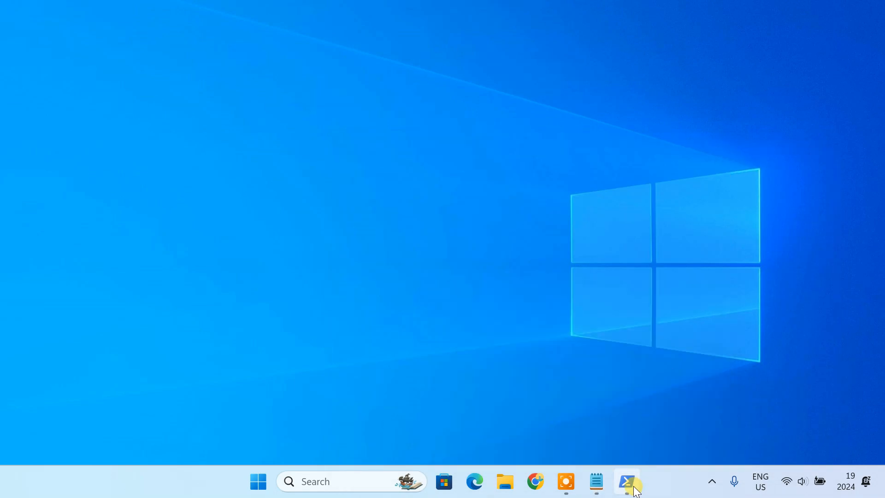
left_click(627, 481)
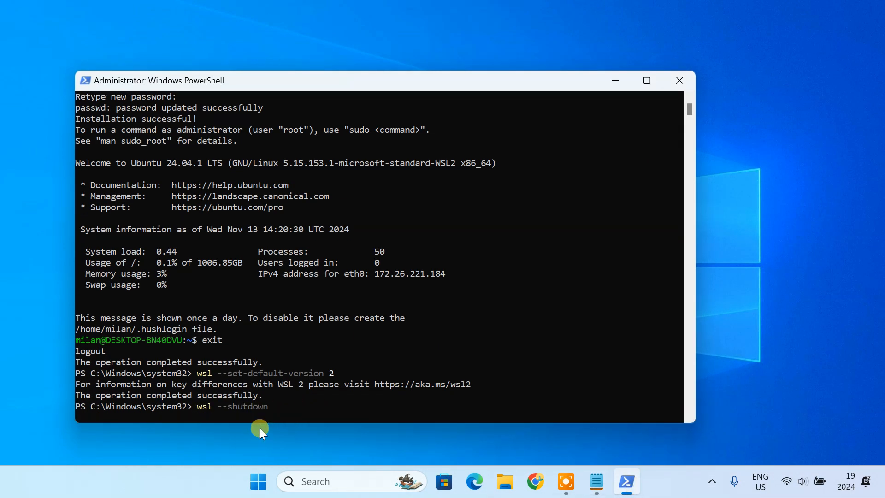
key("Return")
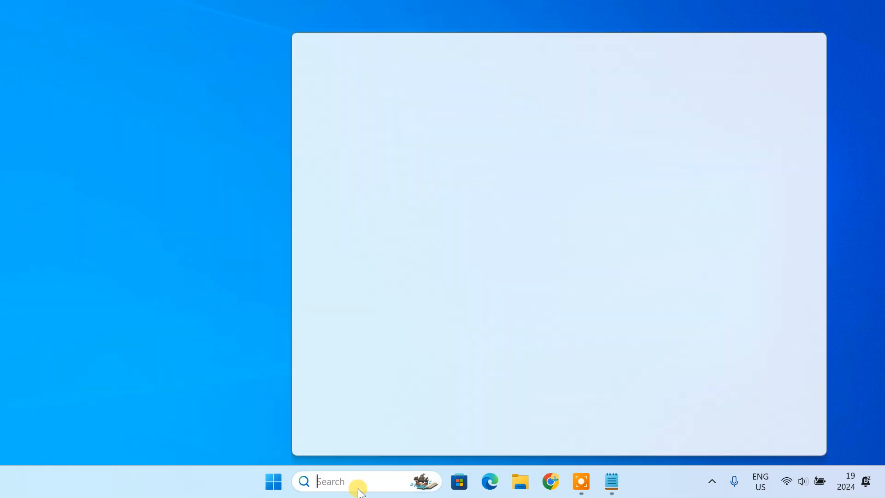
Relaunch WSL as administrator and run groups to confirm libvirt and kvm membership.
type("wsl")
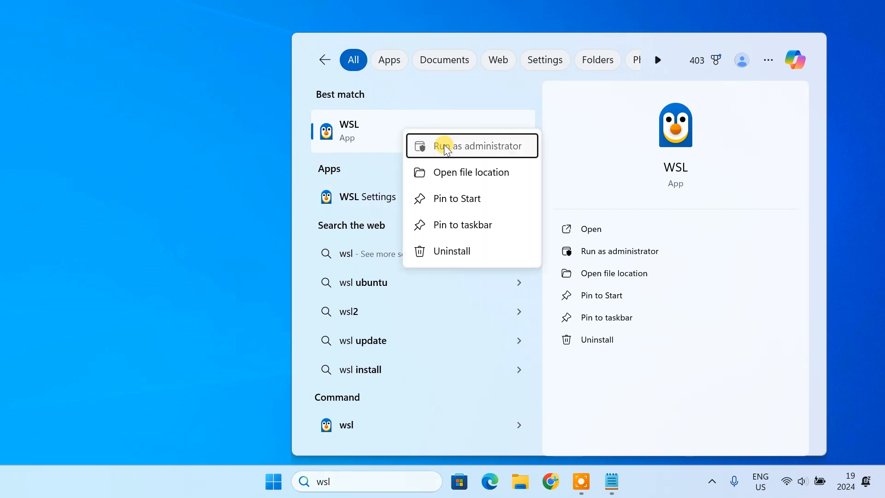
left_click(471, 145)
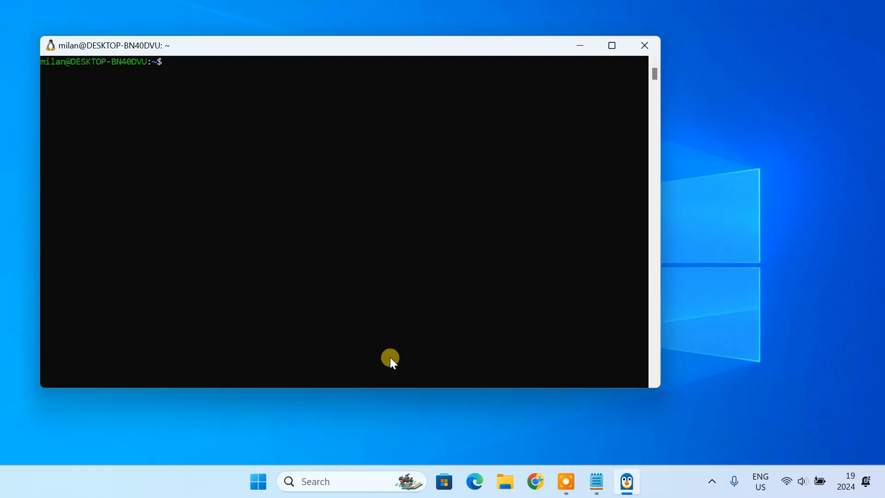
type("g")
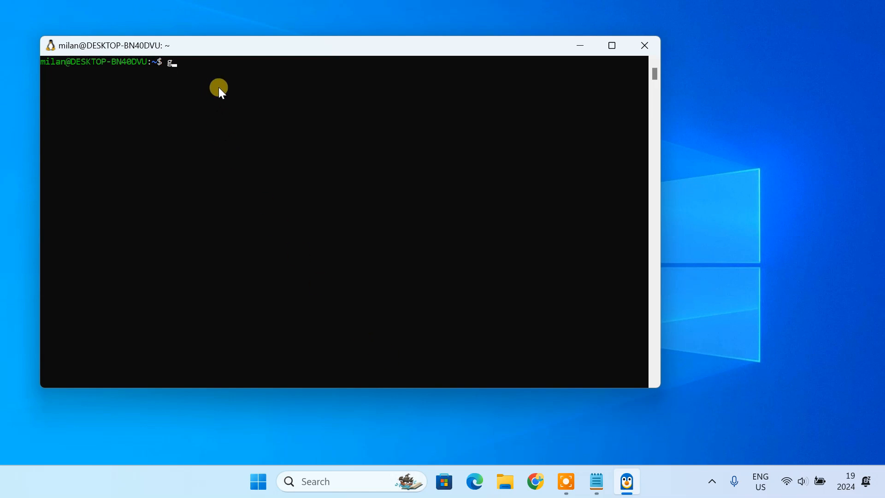
key("Return")
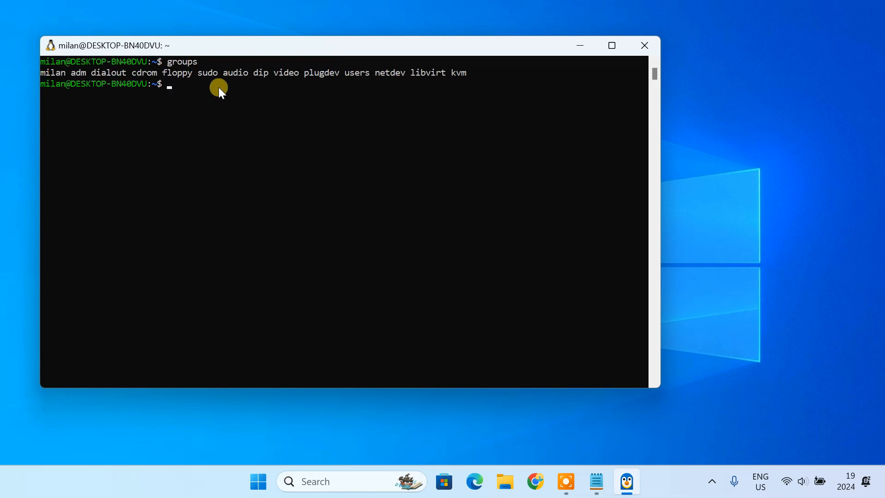
mouse_move(49, 85)
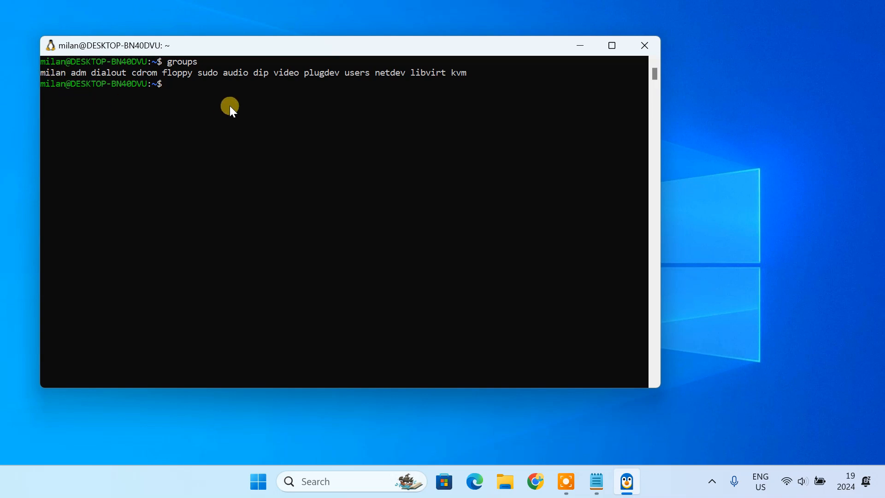
mouse_move(578, 46)
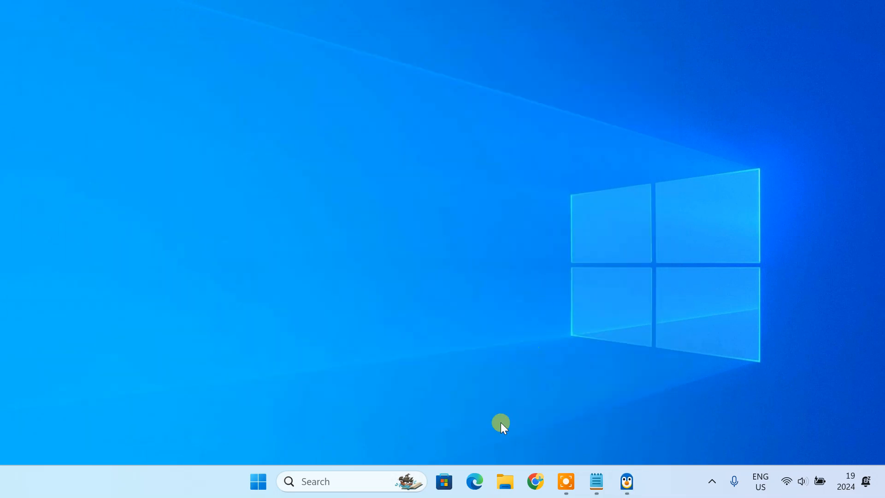
Download the Ubuntu 24.04.1 LTS desktop ISO in Edge and check it in Downloads.
left_click(475, 481)
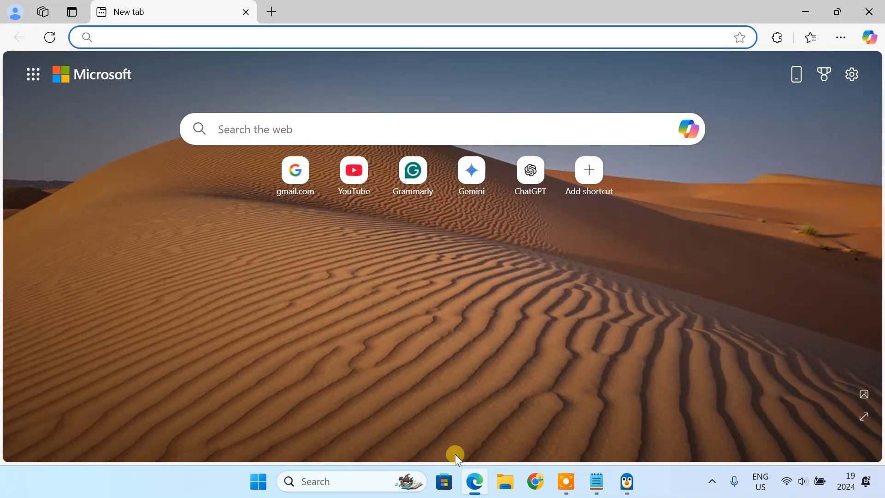
type("download idm")
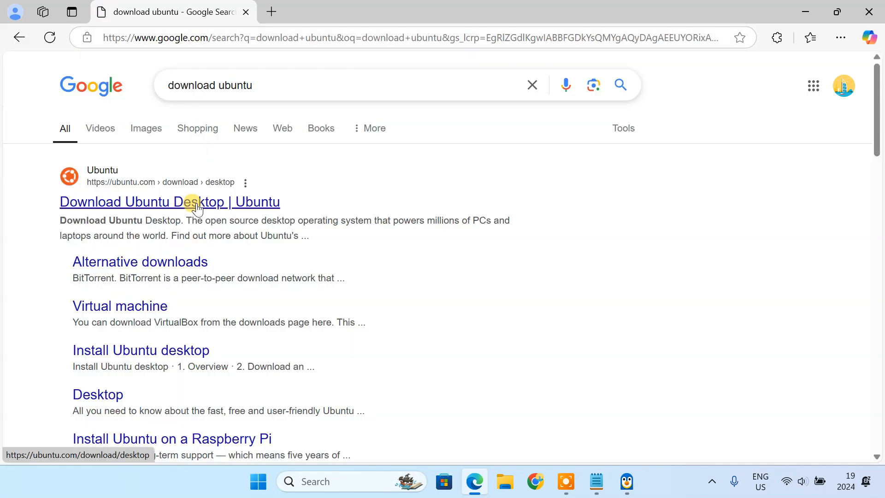
left_click(169, 202)
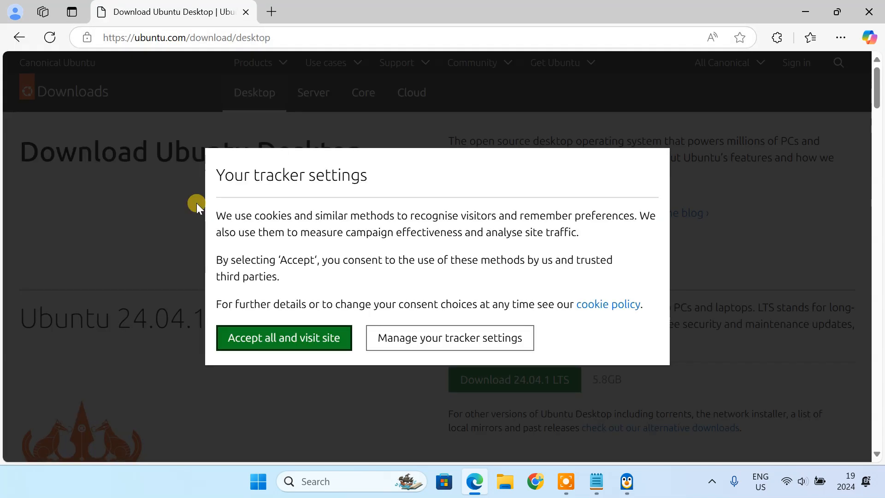
left_click(285, 337)
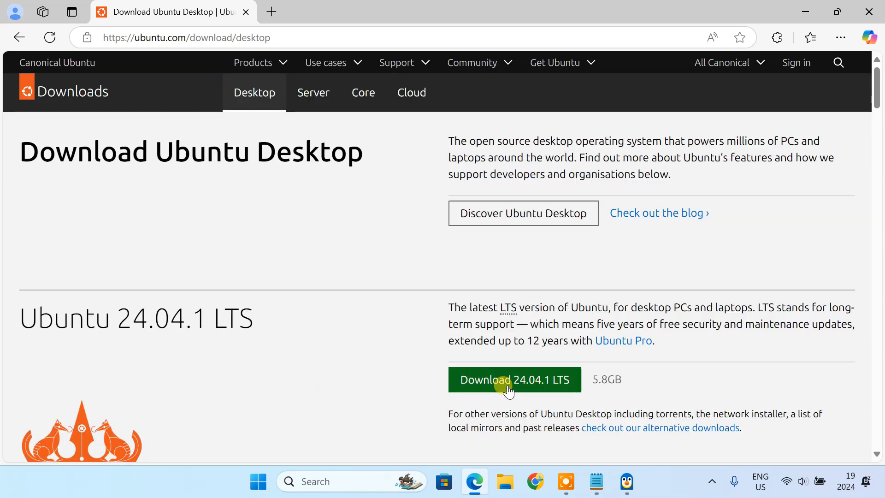
left_click(513, 380)
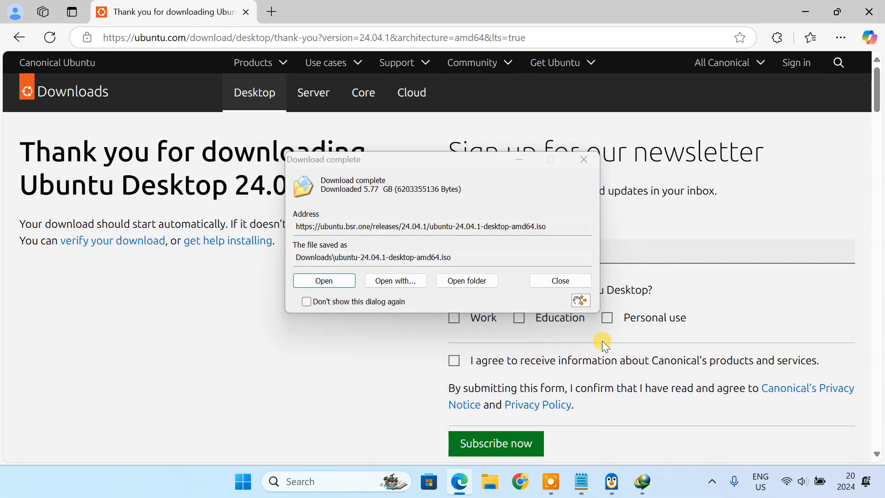
left_click(466, 281)
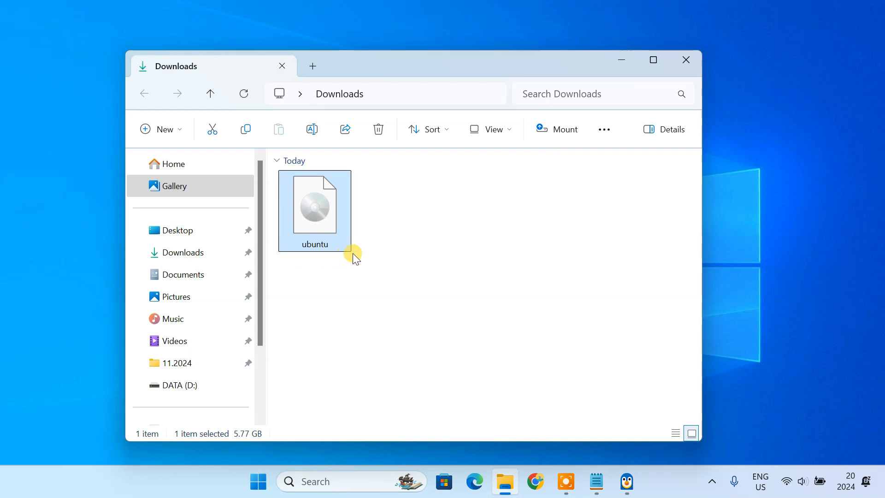
left_click(687, 60)
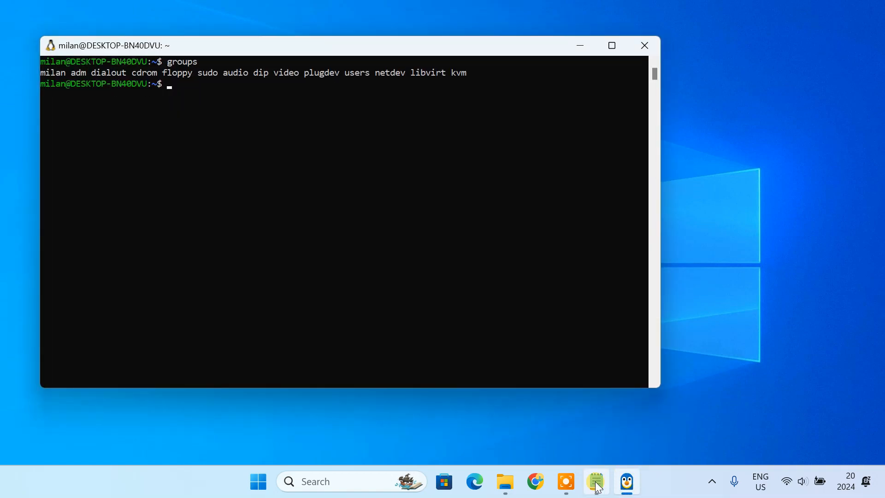
Create the 30G ubuntu.qcow2 disk with qemu-img, then review the CPU core option.
left_click(596, 481)
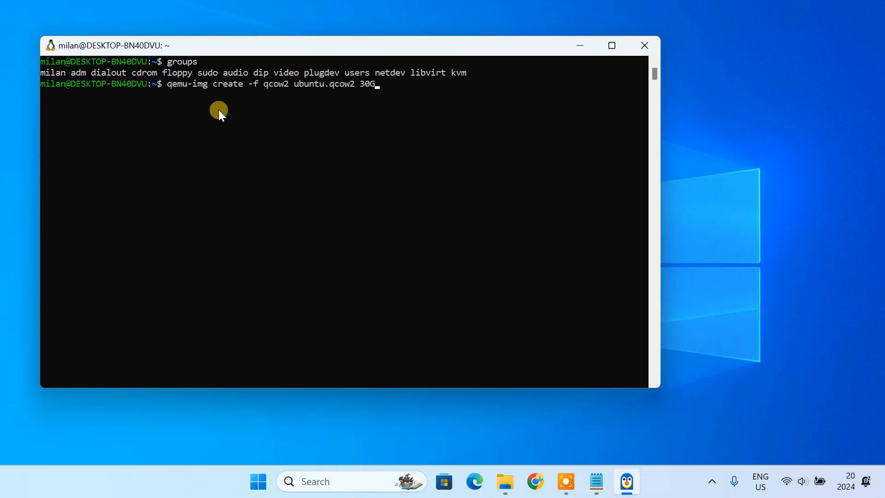
key("Return")
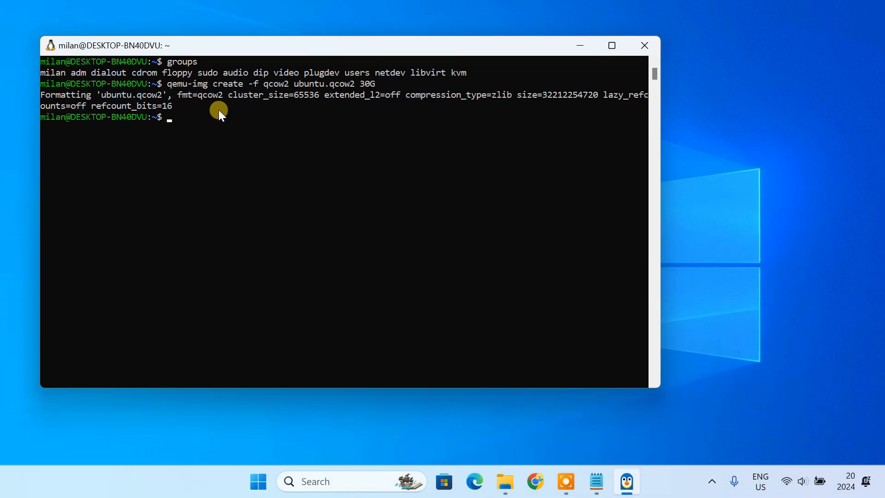
mouse_move(417, 294)
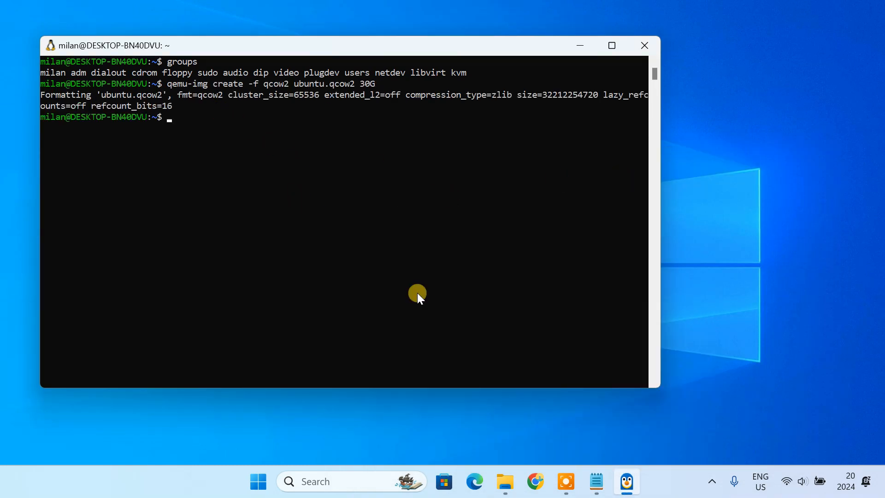
left_click(596, 481)
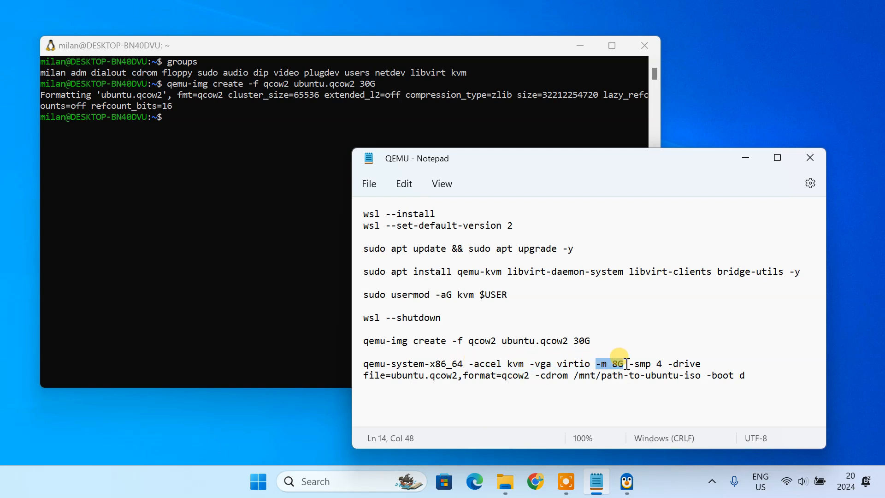
double_click(659, 364)
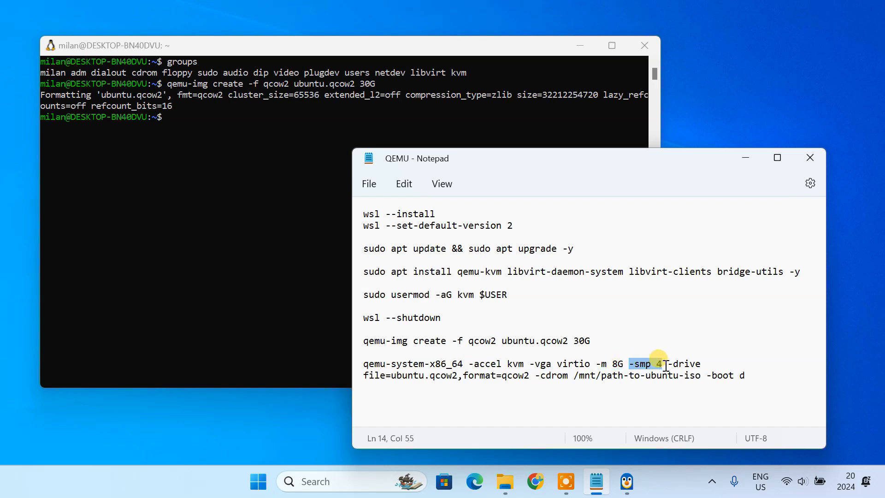
right_click(665, 484)
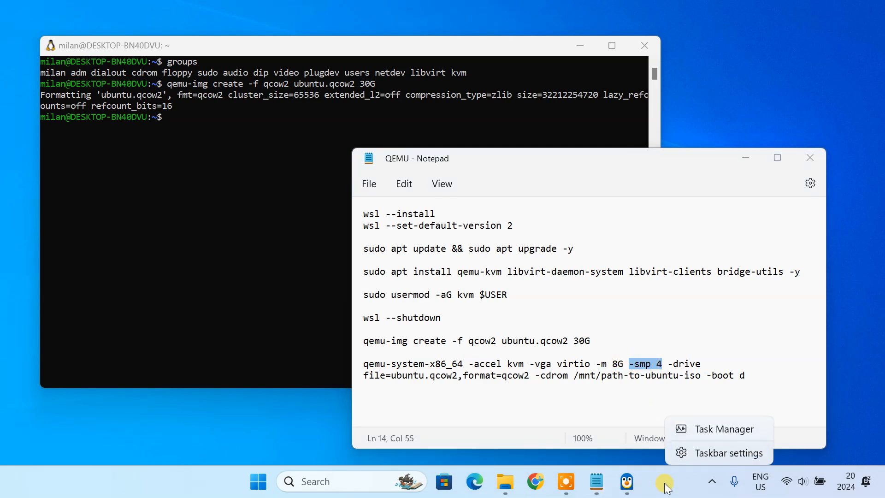
left_click(724, 429)
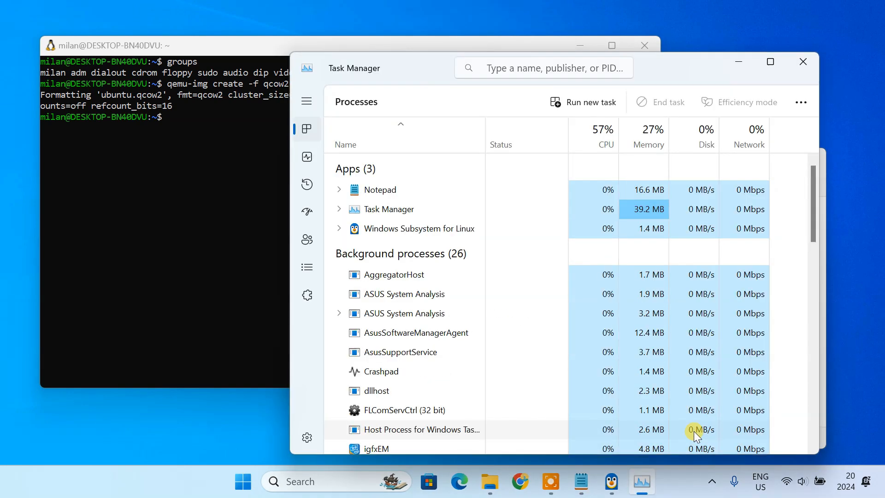
left_click(307, 156)
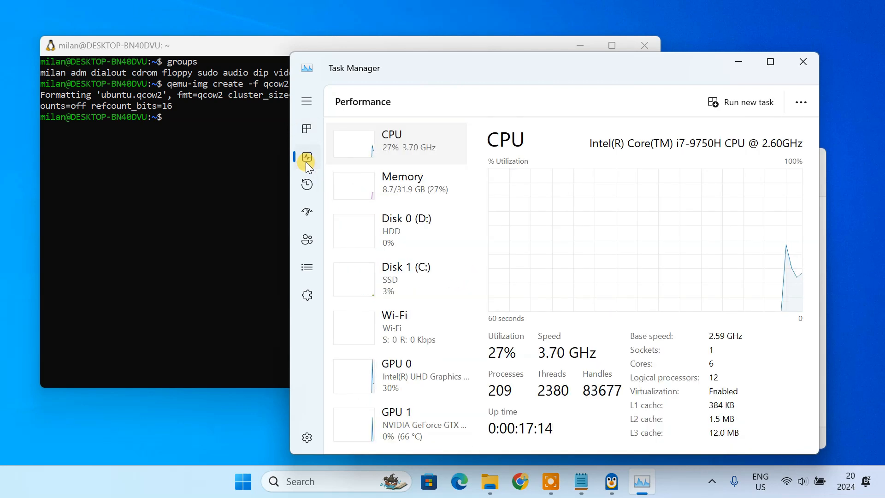
mouse_move(725, 385)
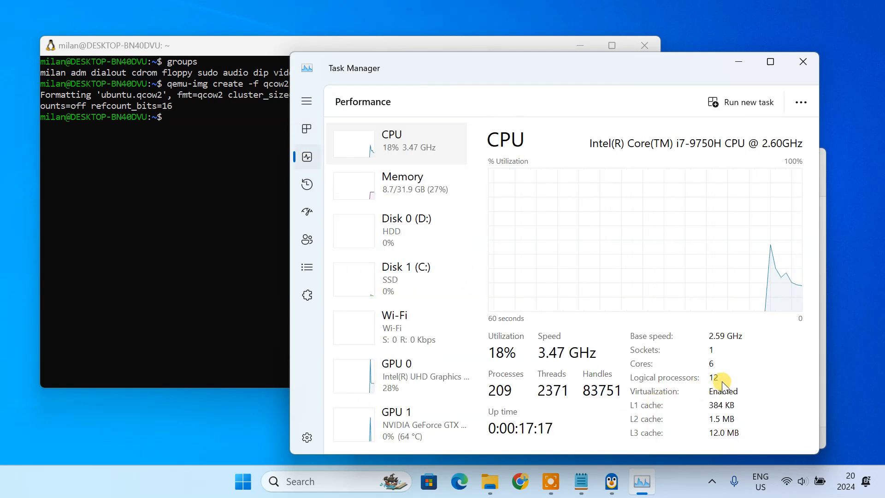
mouse_move(413, 198)
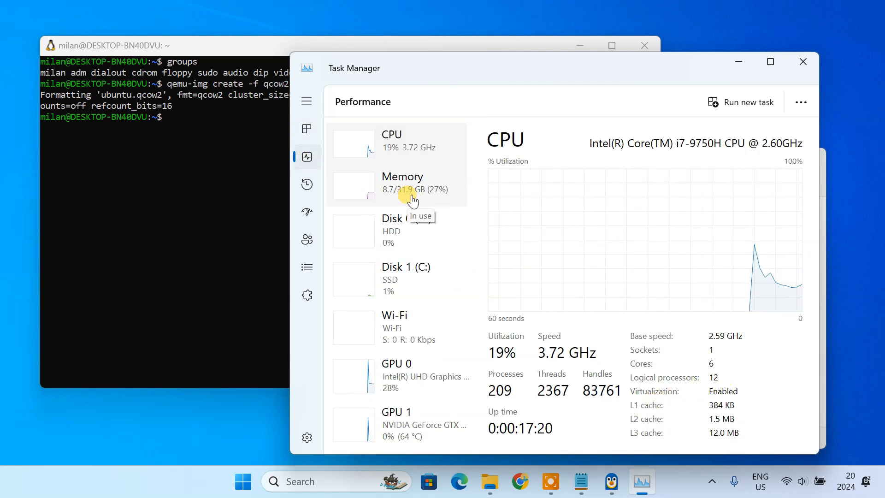
mouse_move(803, 62)
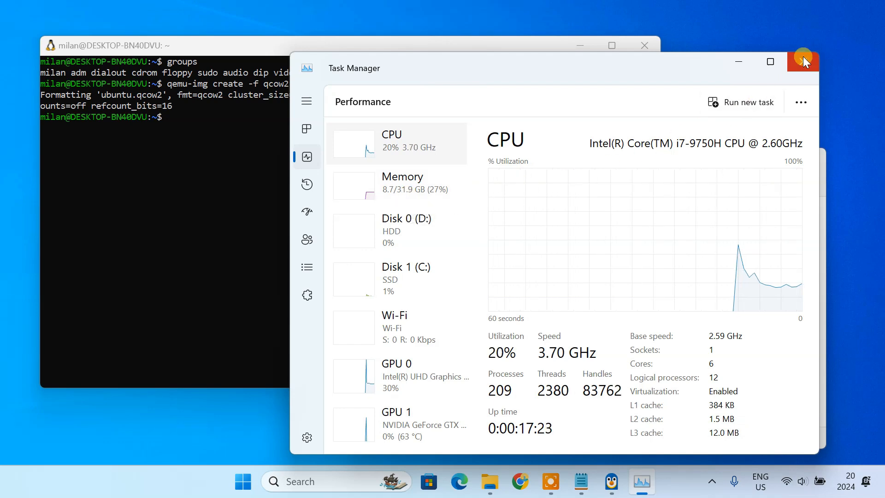
left_click(802, 61)
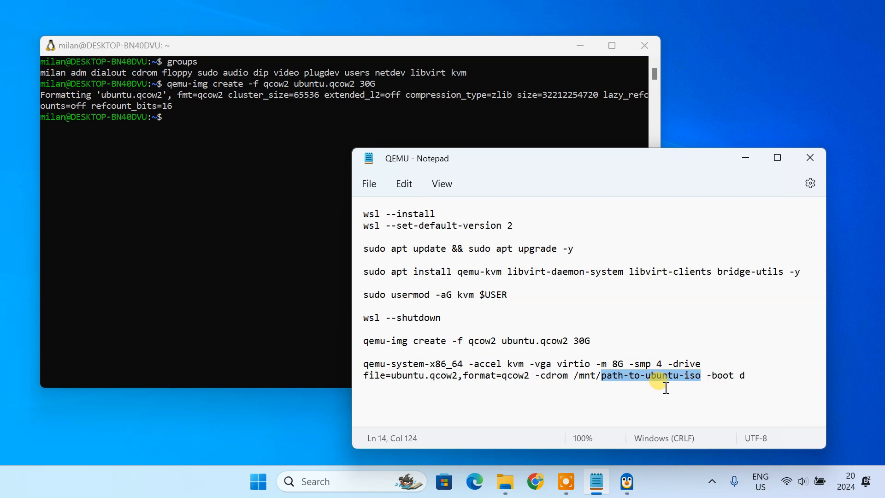
Replace the ISO placeholder with C:\Users\milan\Downloads\ubuntu.iso, checked in the Downloads folder.
left_click(504, 482)
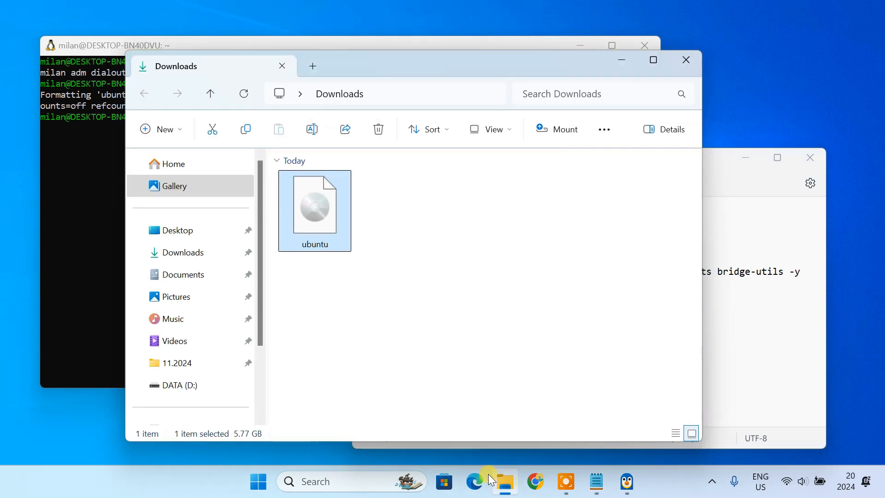
right_click(314, 206)
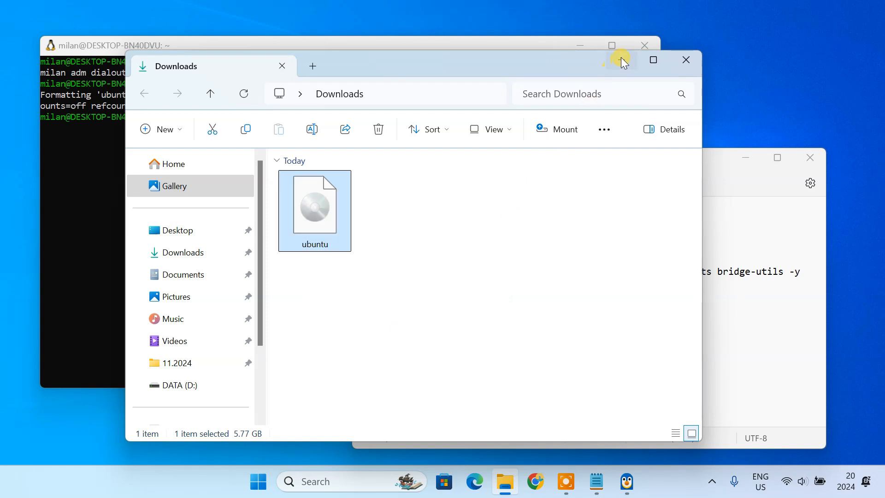
left_click(685, 60)
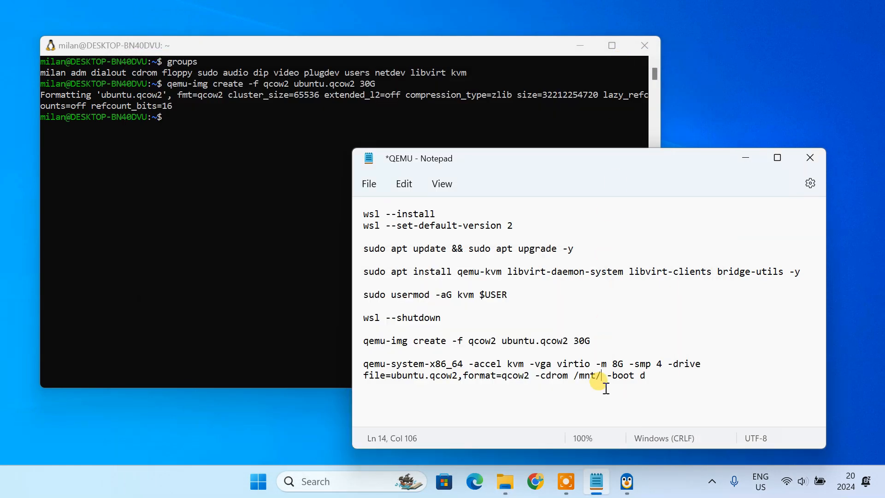
type("\"C:\\Users\\milan\\Downloads\\ubuntu.iso\"")
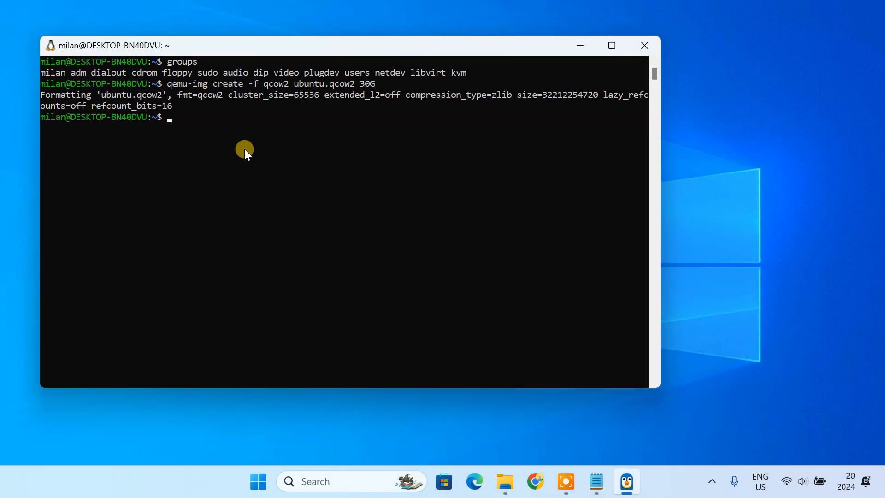
Run qemu-system-x86_64 with KVM, virtio graphics, 8G memory, 4 cores and ubuntu.qcow2, booting the ISO.
type("qemu-system-x86_64 -accel kvm -vga virtio -m 8G -smp 4 -drive file=ubuntu.qcow2,format=qcow2 -cdrom /mnt/c/Users/milan/Downloads/ubuntu.iso -boot d")
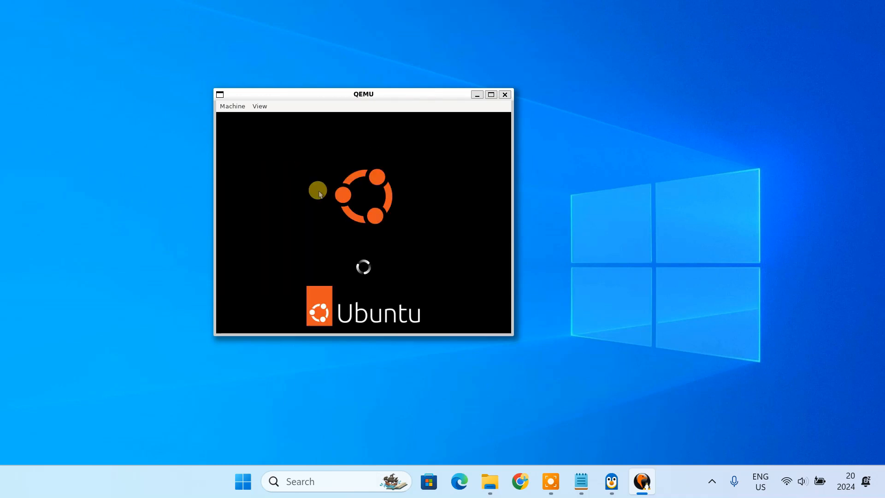
Advance the installer with English, US keyboard, interactive install, third-party software and disk erase.
left_click(491, 94)
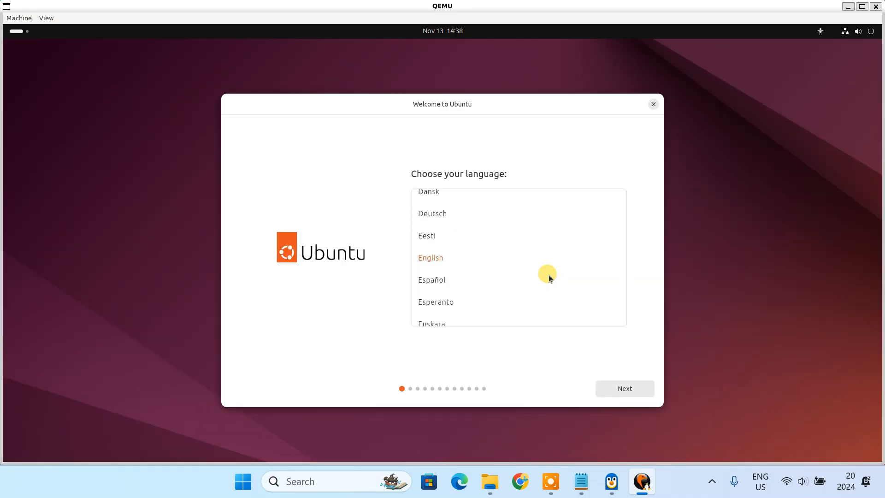
left_click(624, 388)
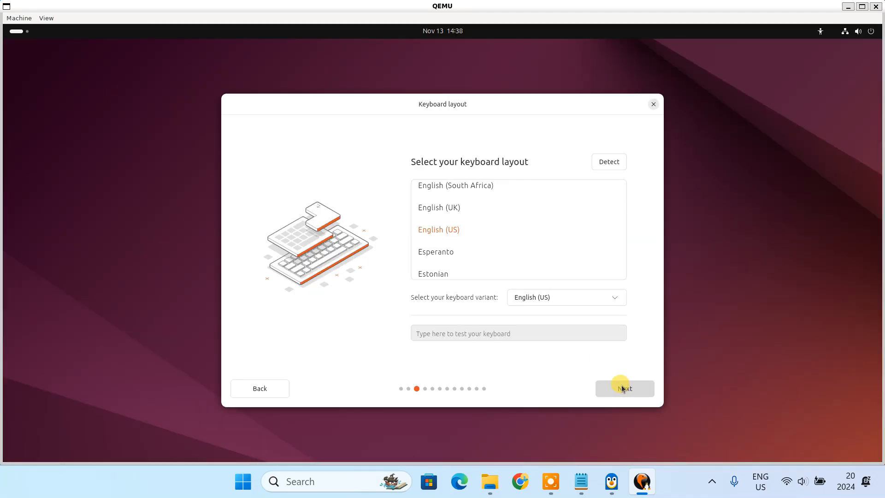
left_click(624, 388)
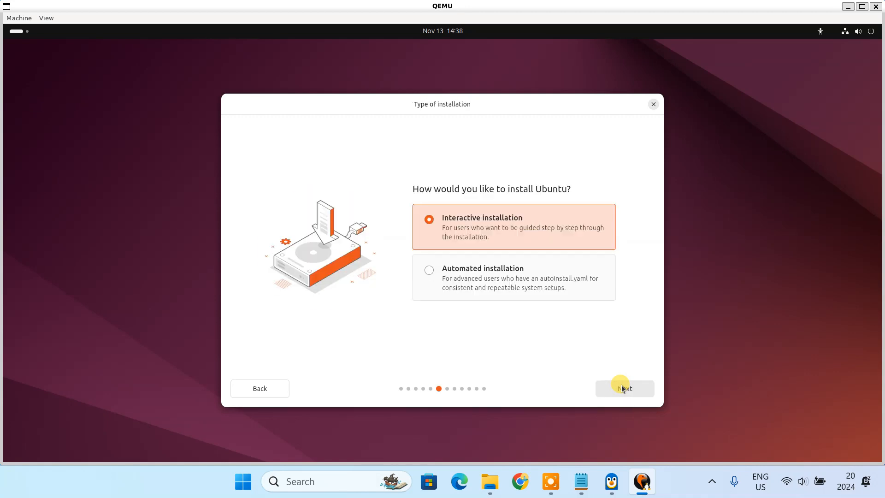
left_click(623, 388)
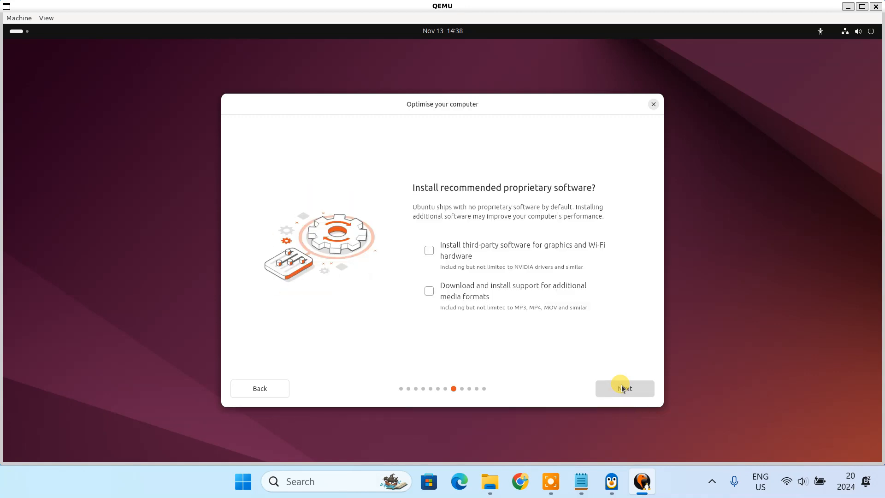
left_click(429, 250)
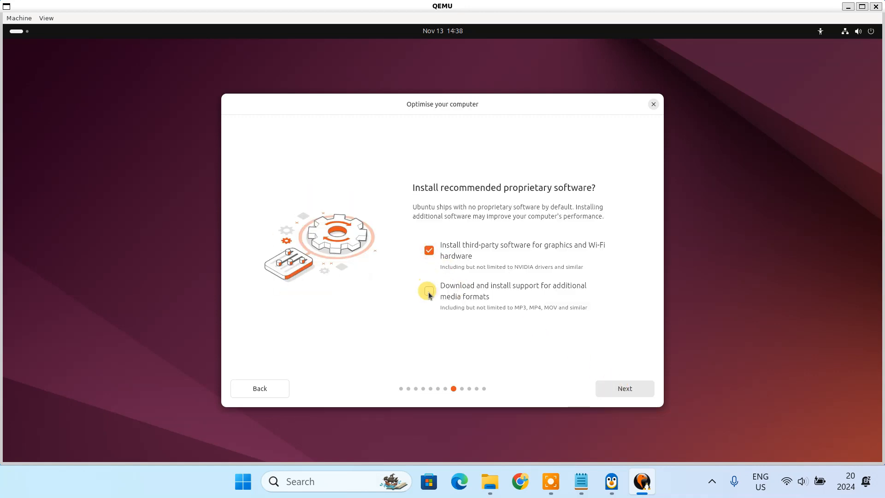
left_click(624, 389)
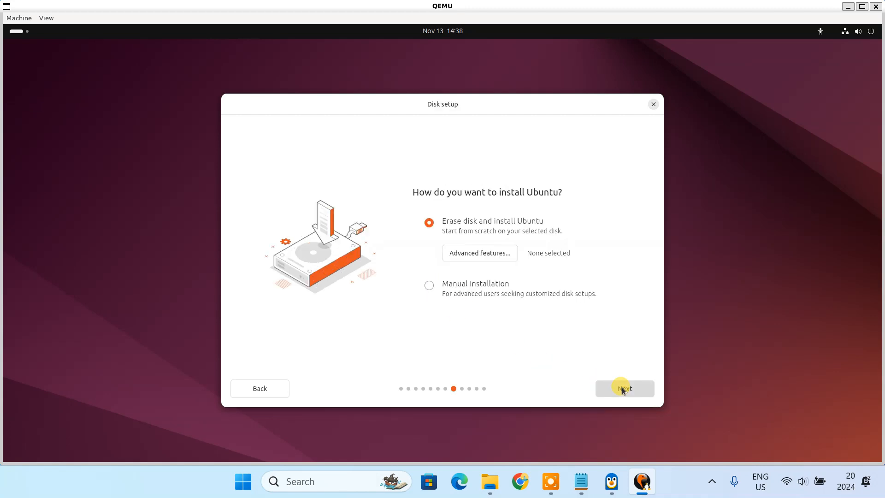
left_click(625, 388)
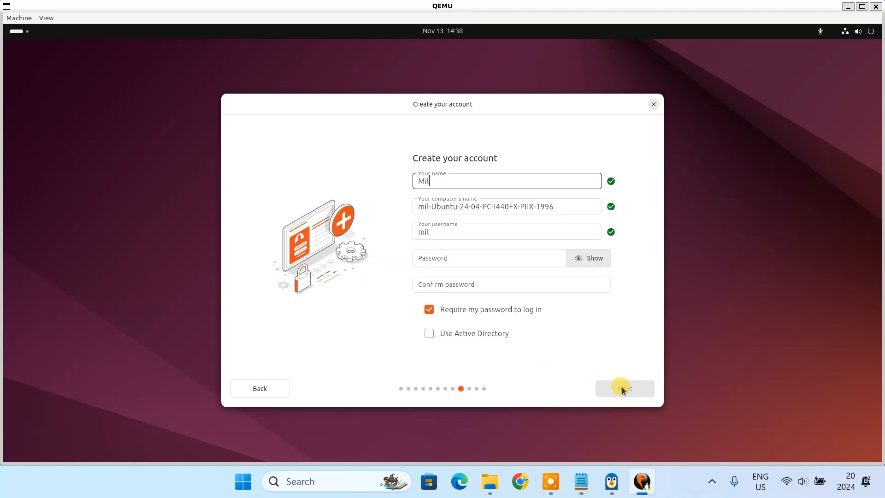
type("an")
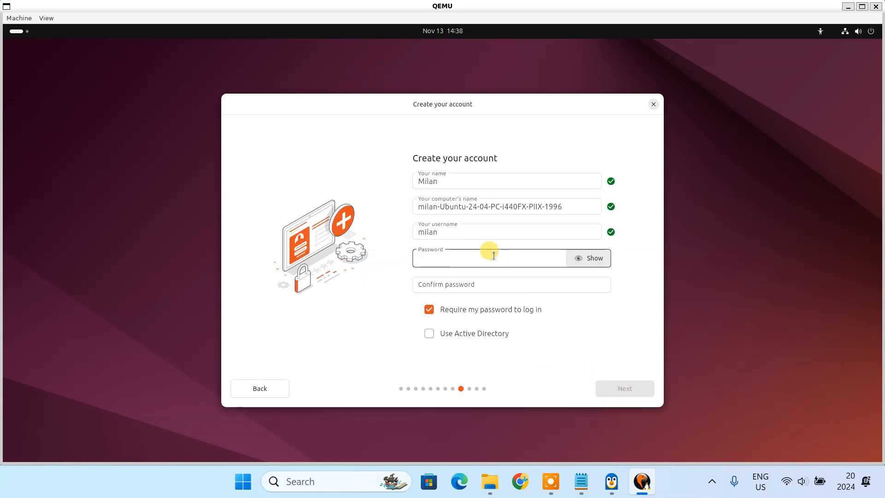
type("password")
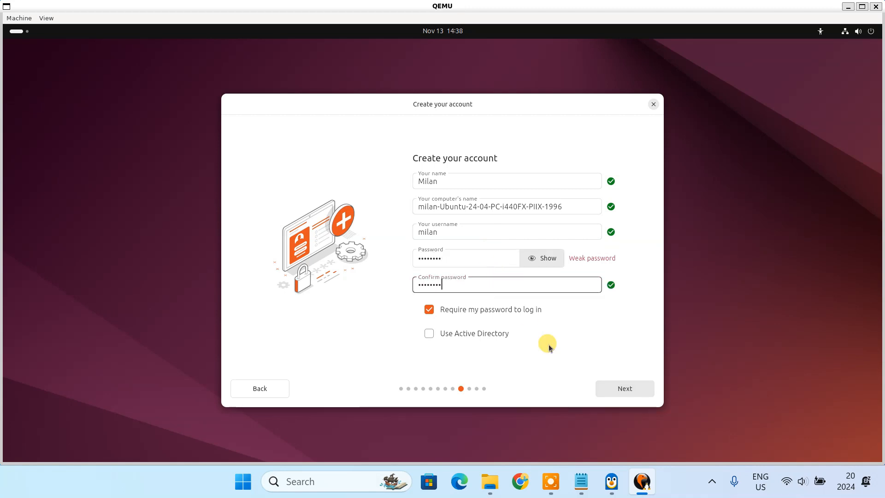
left_click(624, 389)
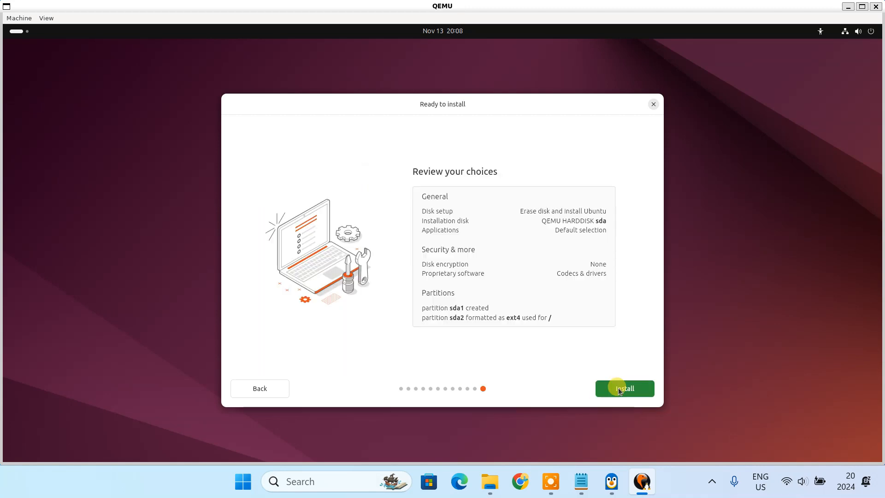
left_click(624, 388)
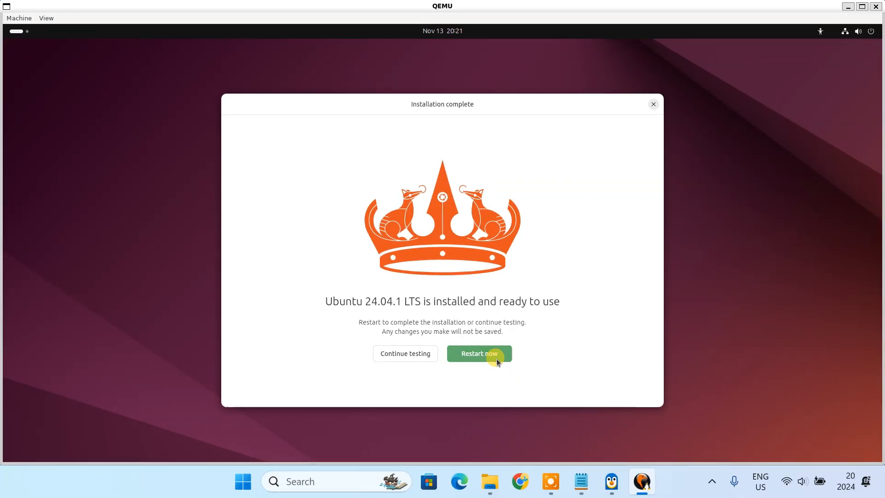
Restart the virtual machine from the Installation complete screen.
left_click(478, 354)
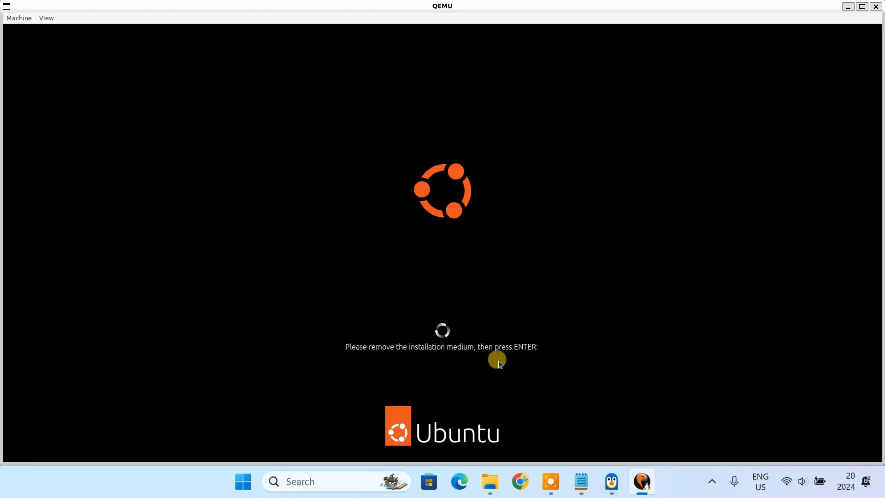
mouse_move(464, 360)
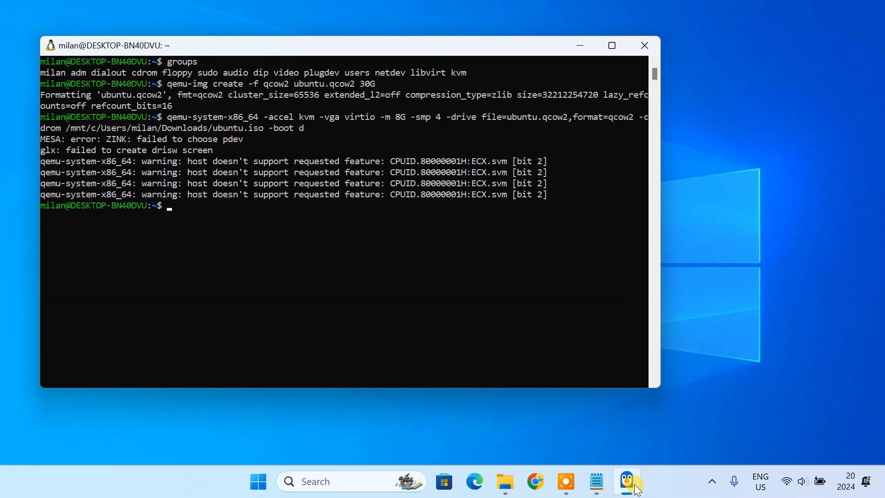
Reopen the Notepad notes and place the cursor after format=qcow2 in the launch command.
left_click(596, 481)
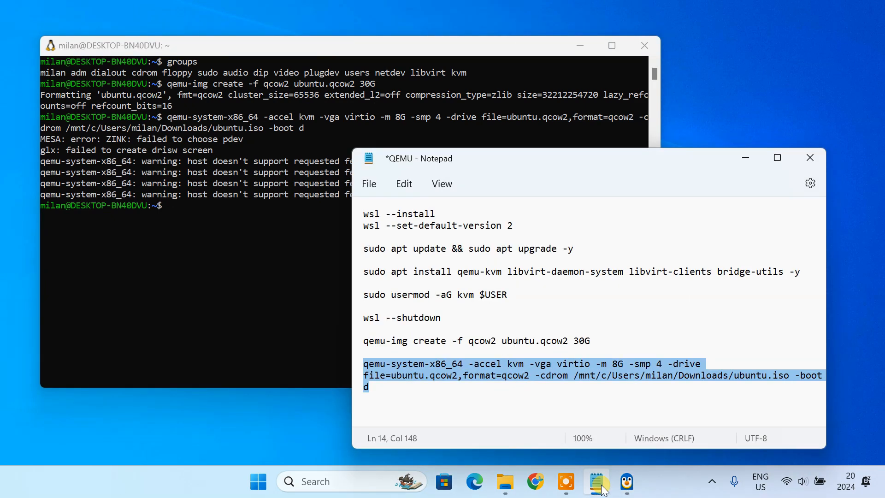
left_click(362, 364)
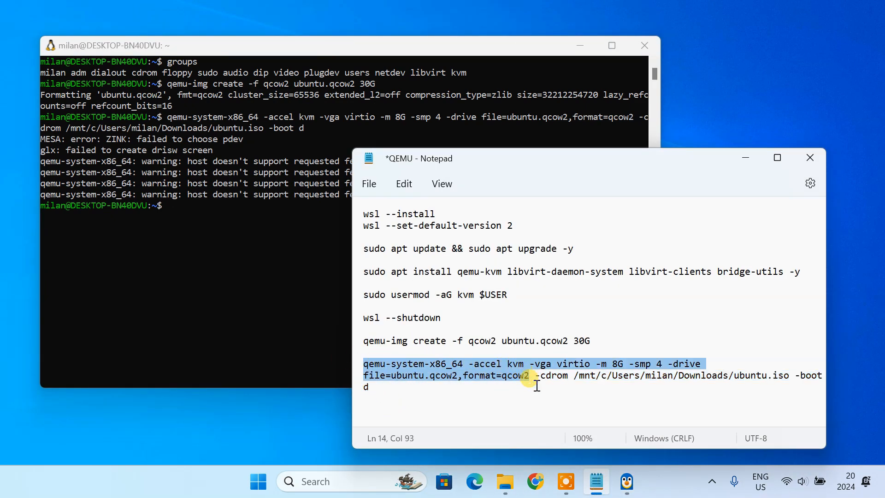
mouse_move(746, 159)
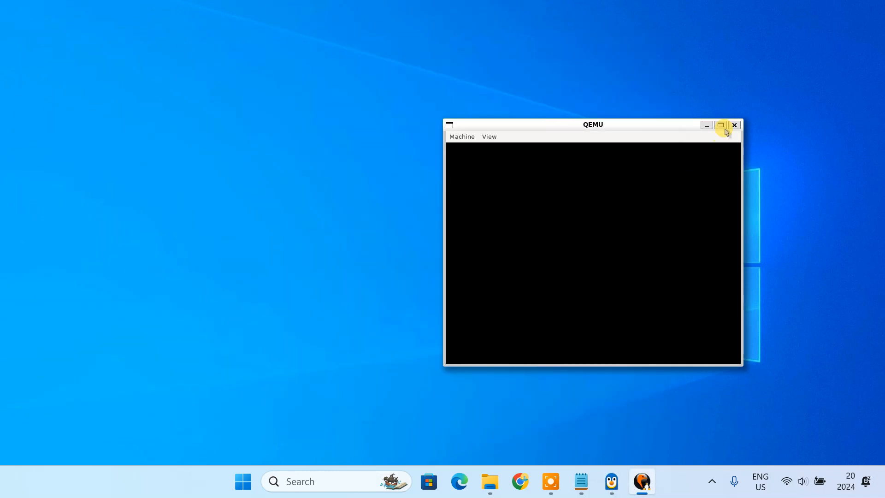
left_click(721, 125)
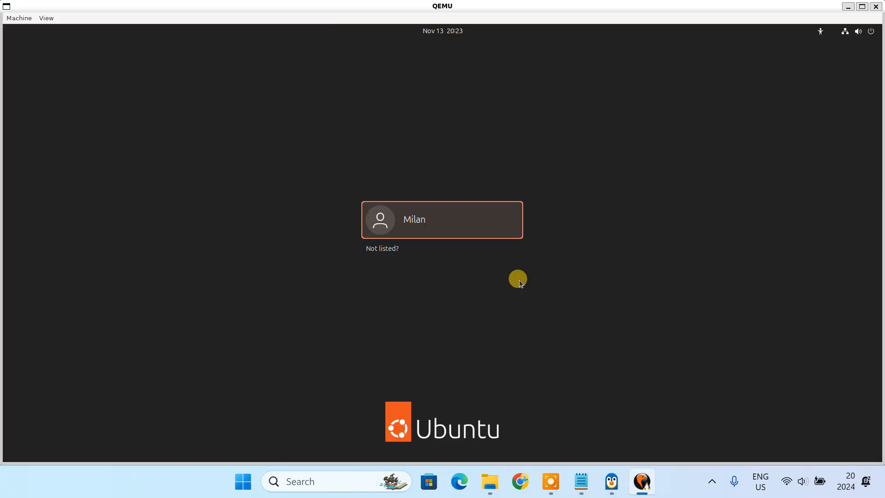
left_click(442, 219)
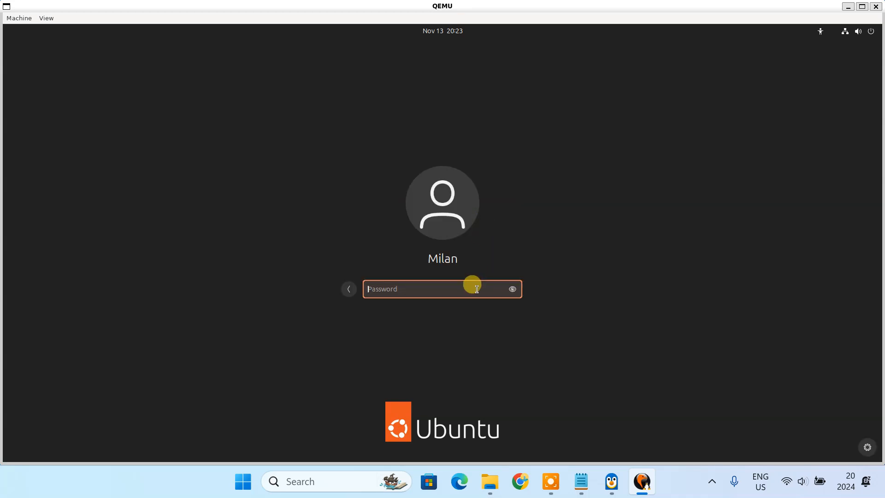
type("password")
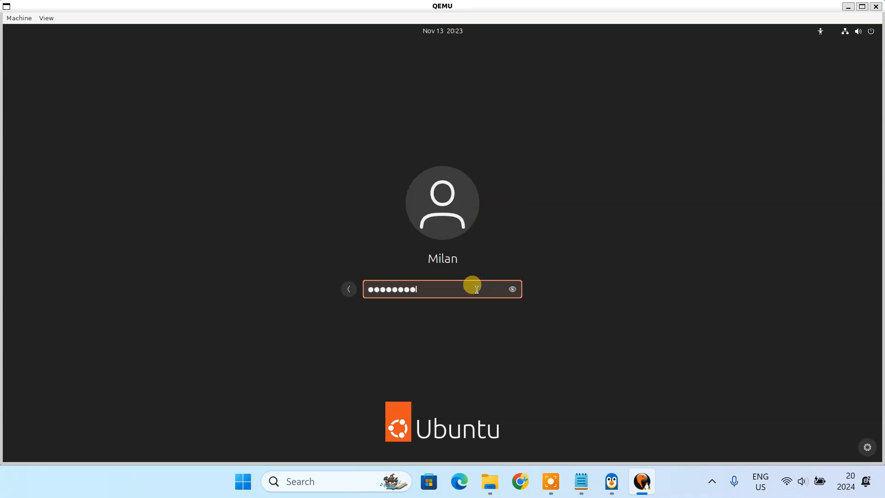
key("Return")
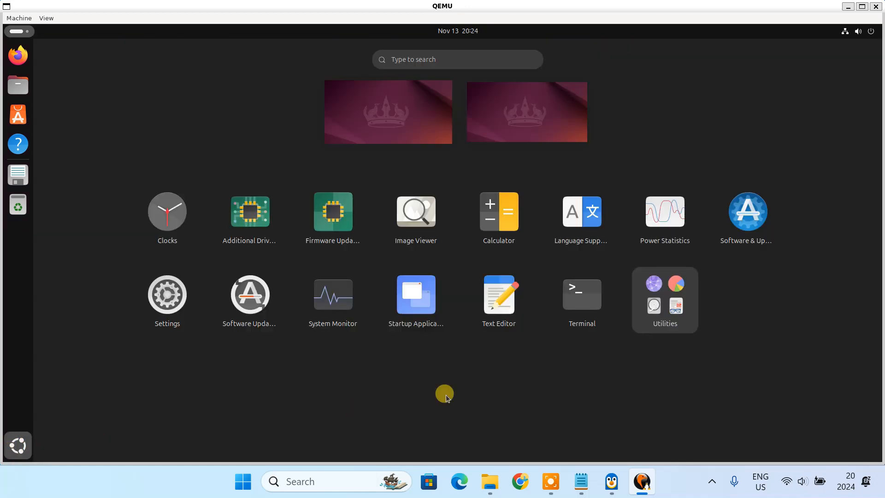
Open and close Terminal, Files and Firefox in the Ubuntu guest.
left_click(581, 294)
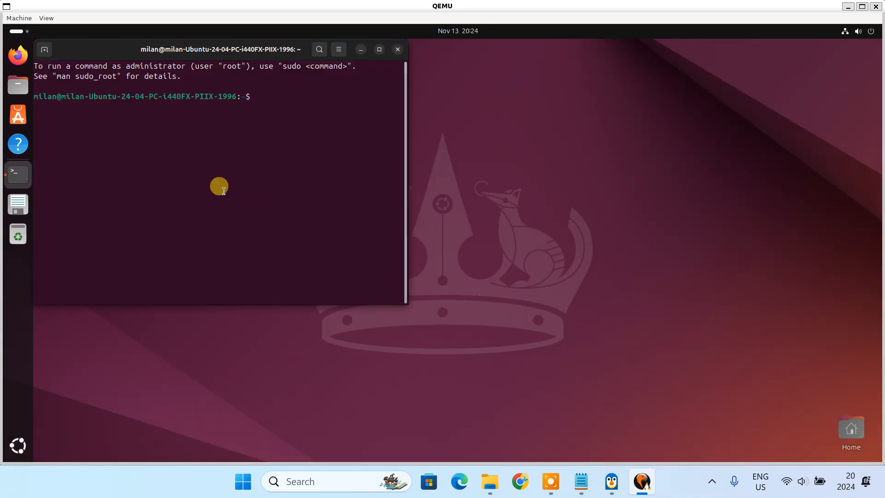
left_click_drag(220, 49, 319, 82)
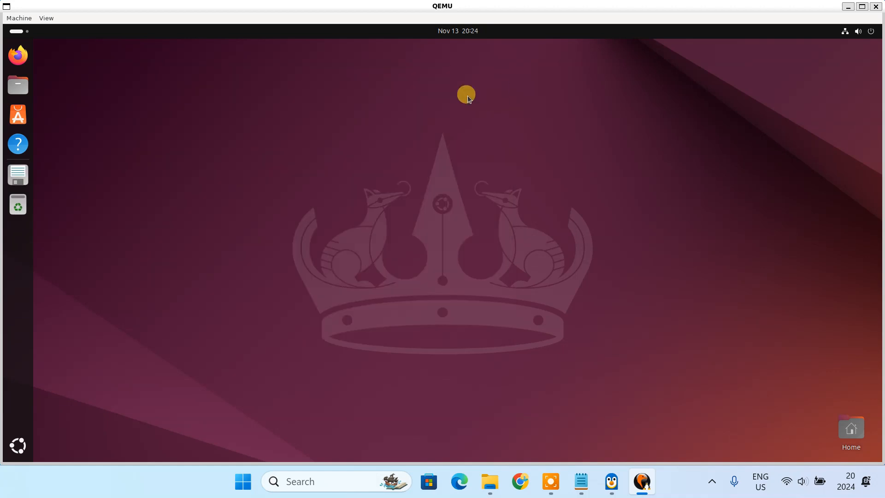
left_click(18, 85)
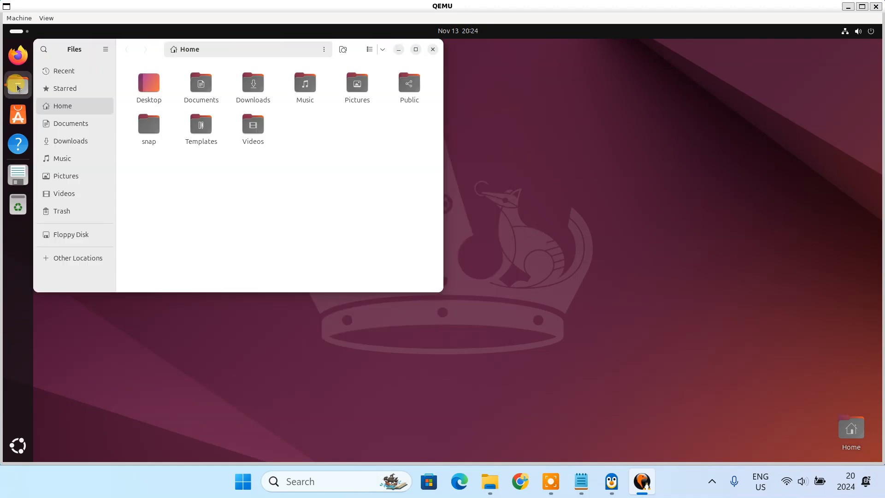
left_click(432, 50)
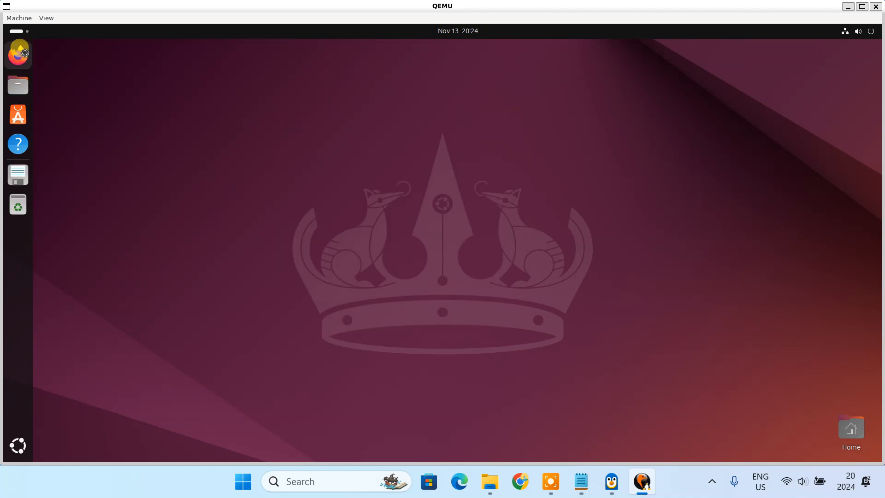
left_click(18, 53)
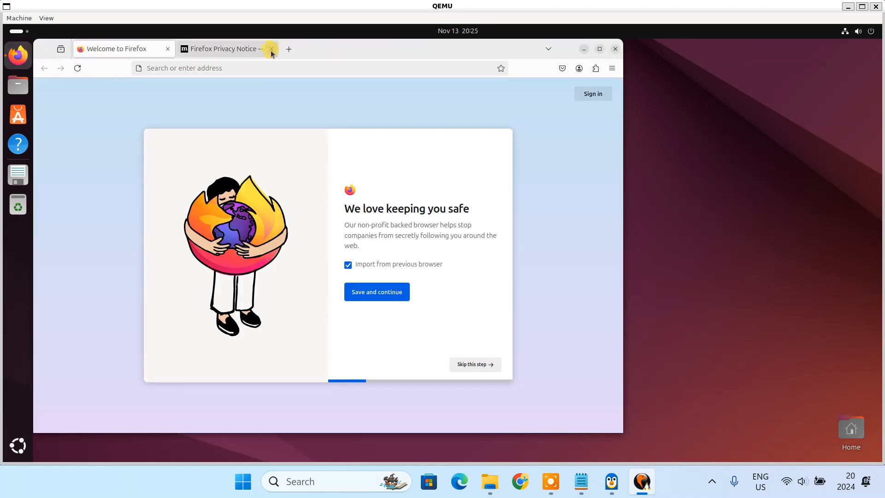
left_click(615, 48)
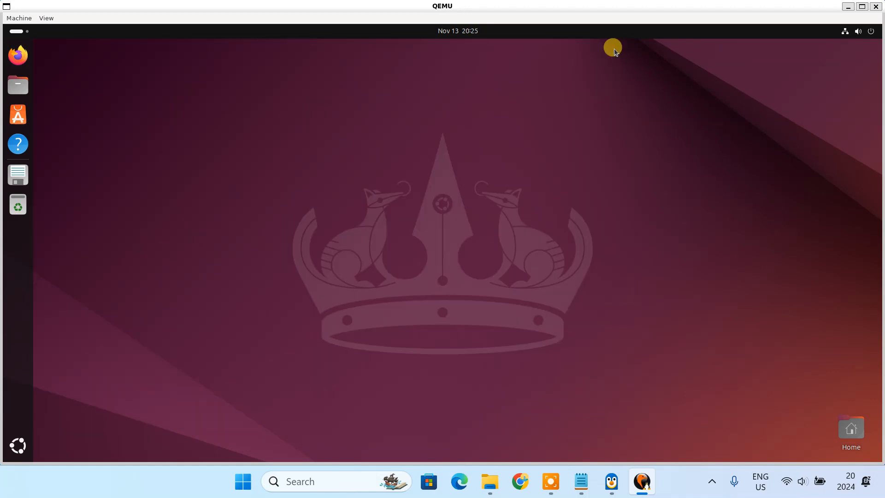
Choose Power Off from the top-bar power menu and confirm it.
left_click(871, 31)
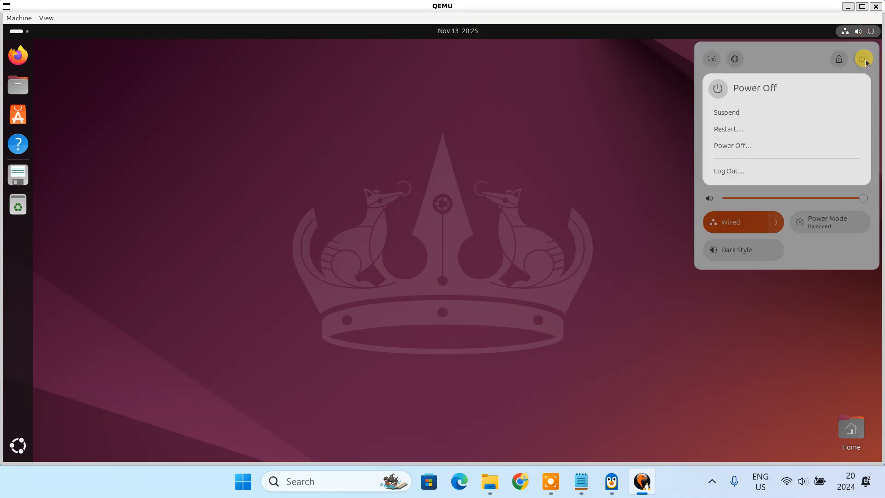
left_click(733, 145)
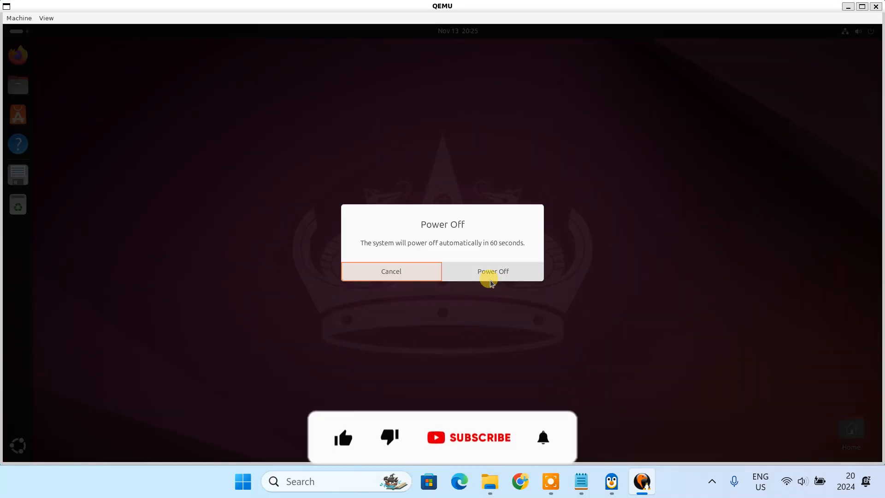
left_click(492, 271)
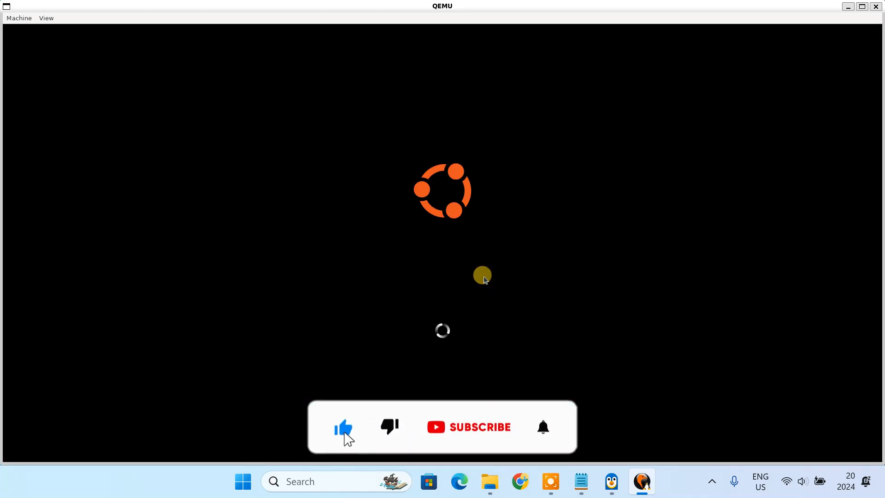